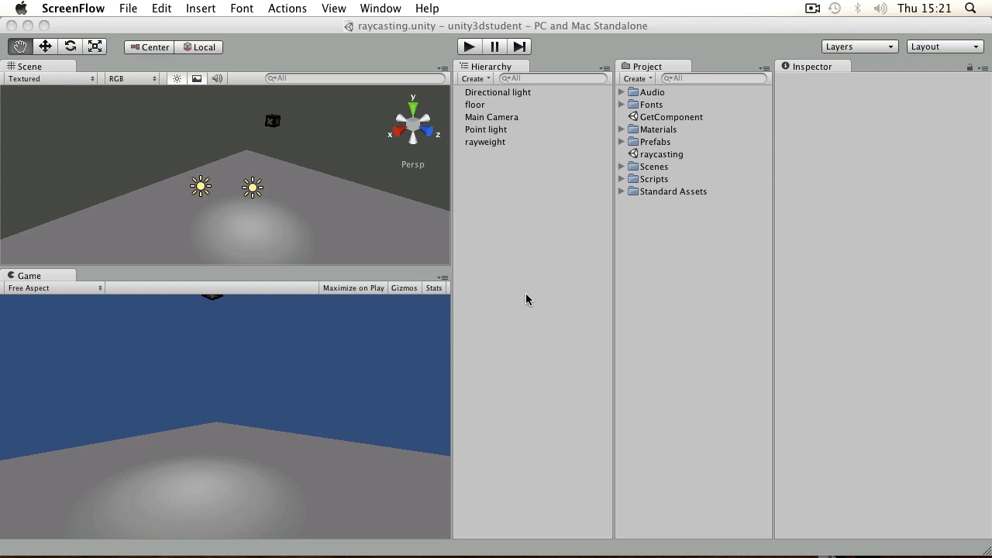
Select the rayweight box and test-run the scene to watch it fall.
{"action": "left_click", "coordinate": [484, 142]}
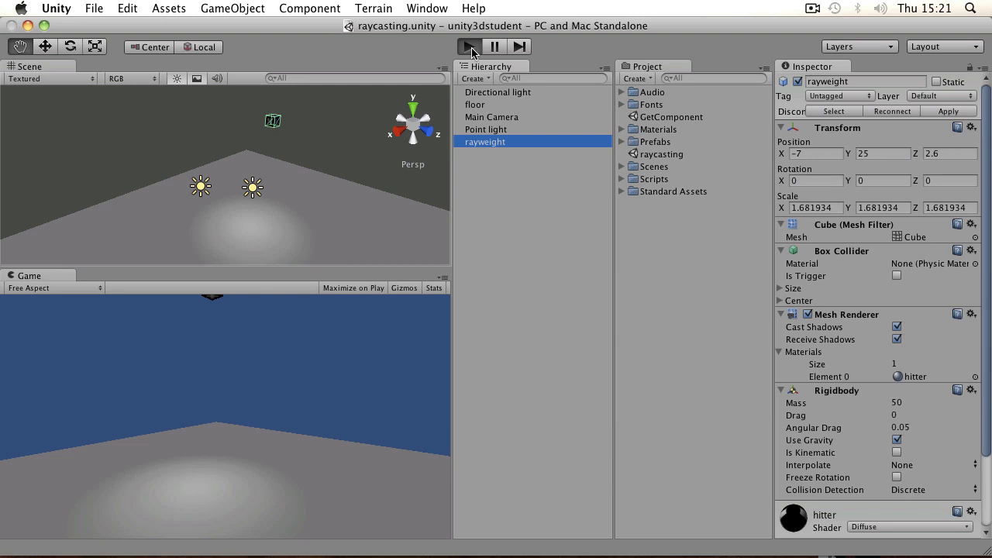
{"action": "left_click", "coordinate": [468, 47]}
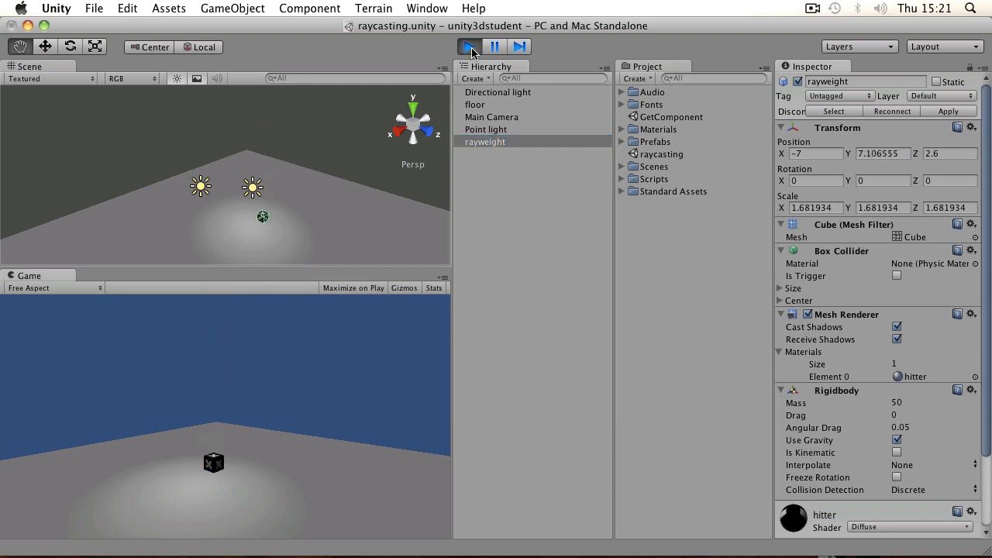
{"action": "left_click", "coordinate": [469, 46]}
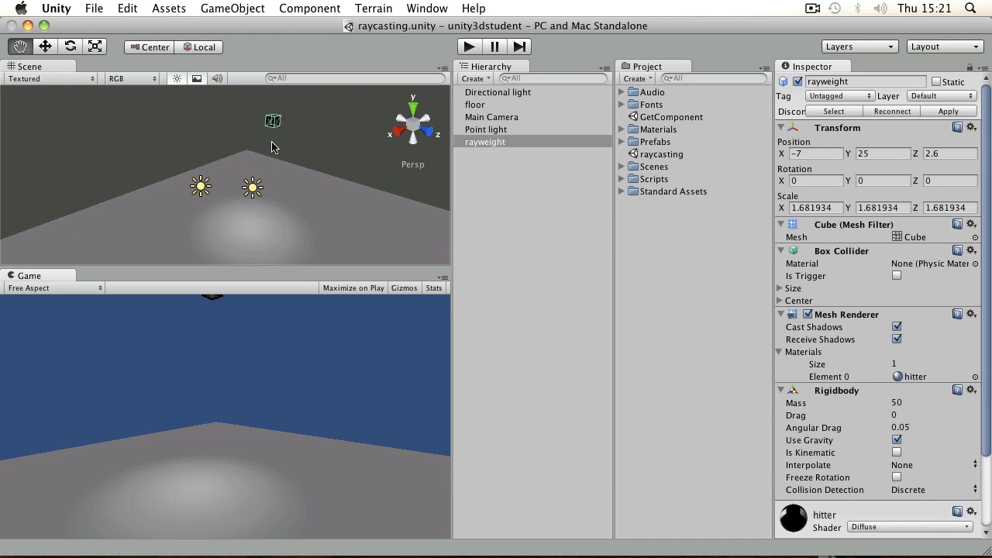
{"action": "mouse_move", "coordinate": [275, 128]}
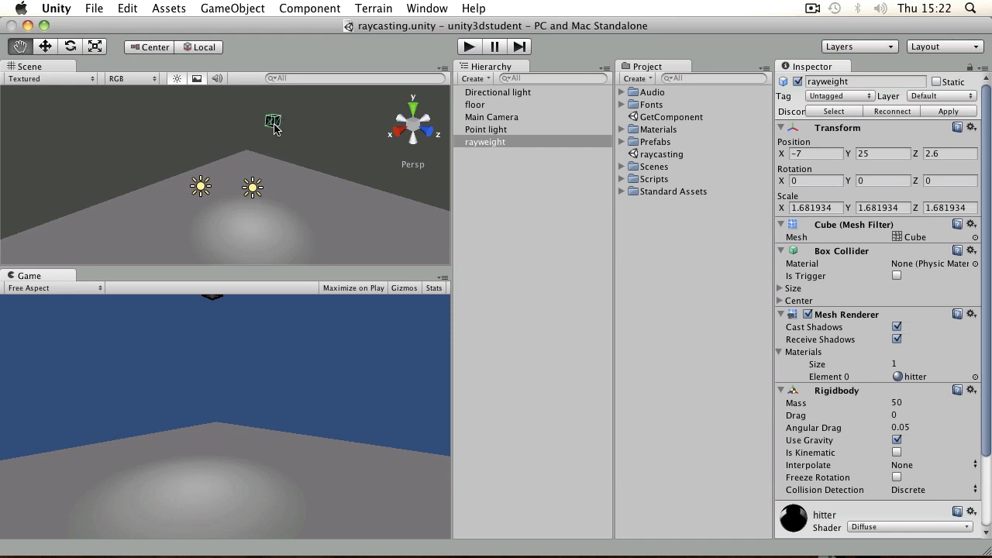
{"action": "mouse_move", "coordinate": [272, 228]}
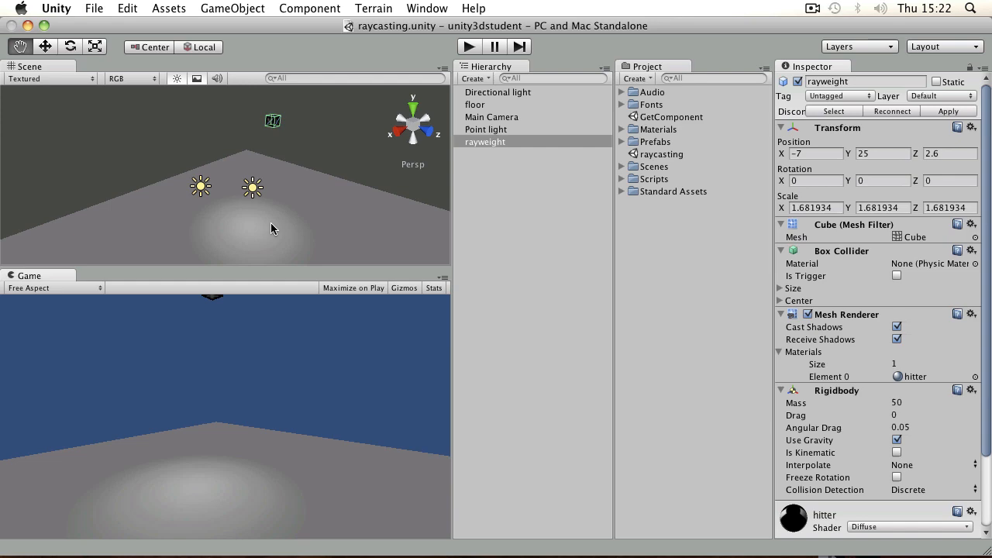
{"action": "mouse_move", "coordinate": [301, 225]}
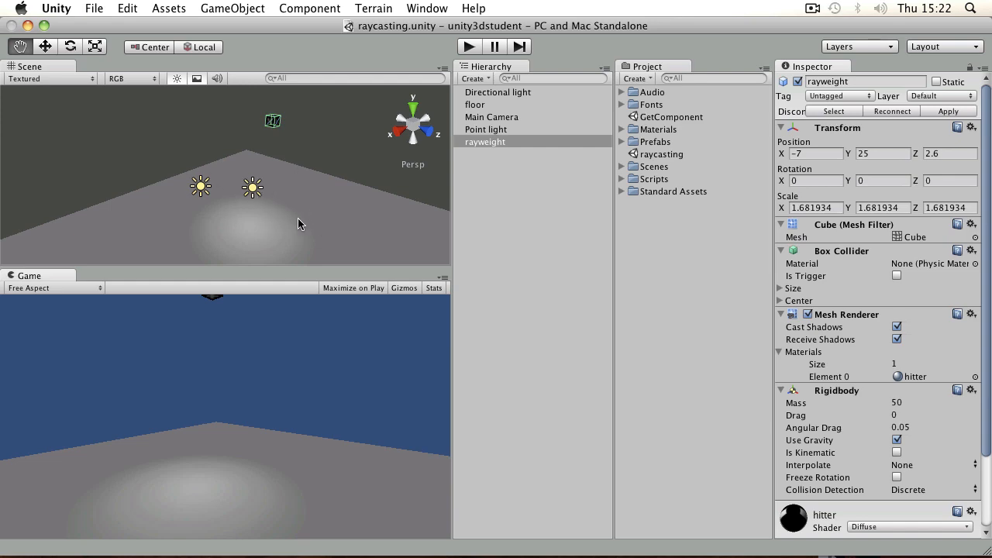
{"action": "mouse_move", "coordinate": [273, 221]}
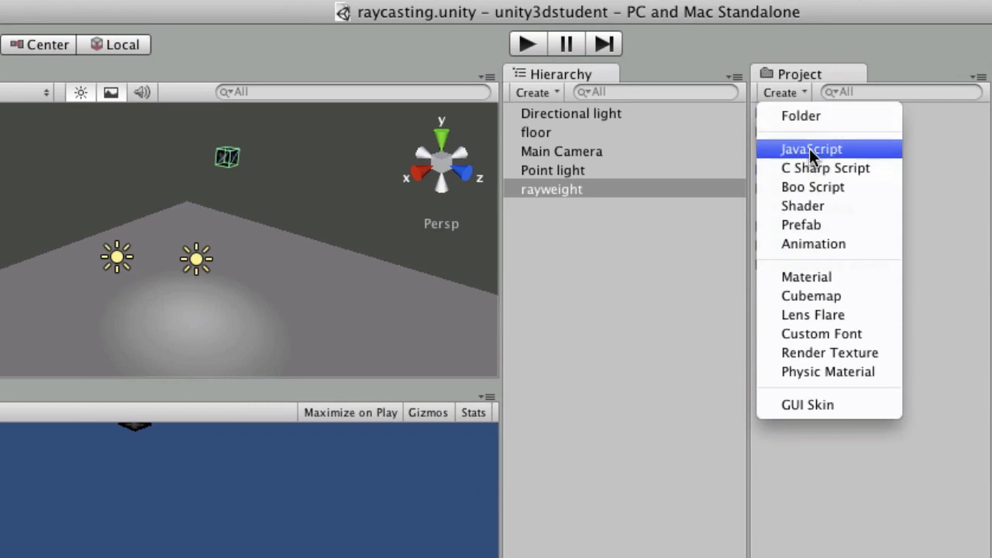
Create a JavaScript asset named raycaster and open it for editing.
{"action": "left_click", "coordinate": [811, 149]}
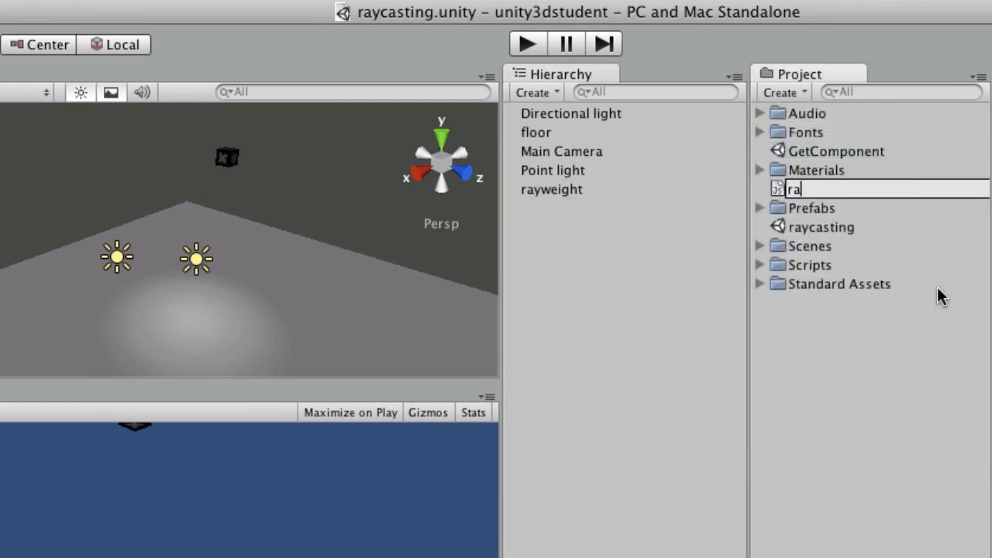
{"action": "key", "text": "Return"}
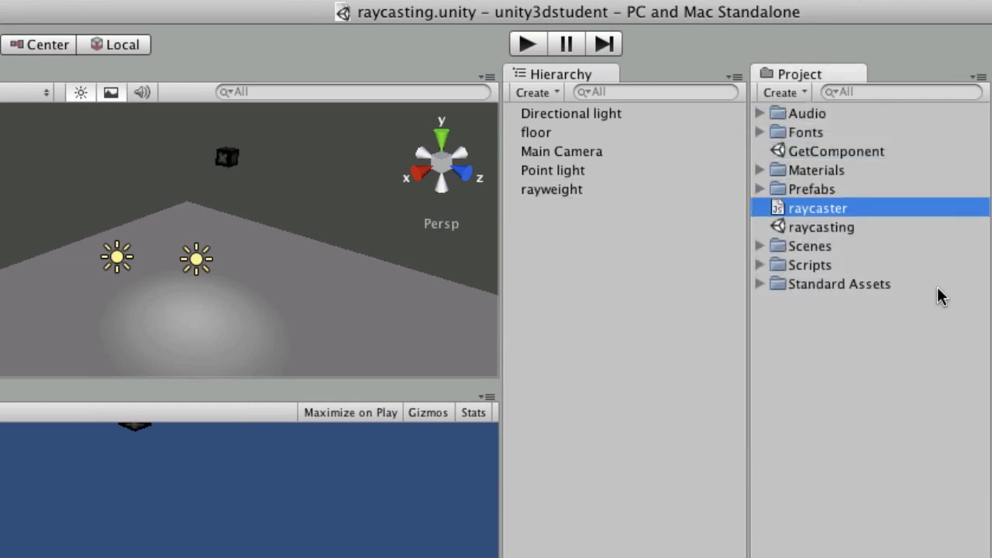
{"action": "double_click", "coordinate": [818, 208]}
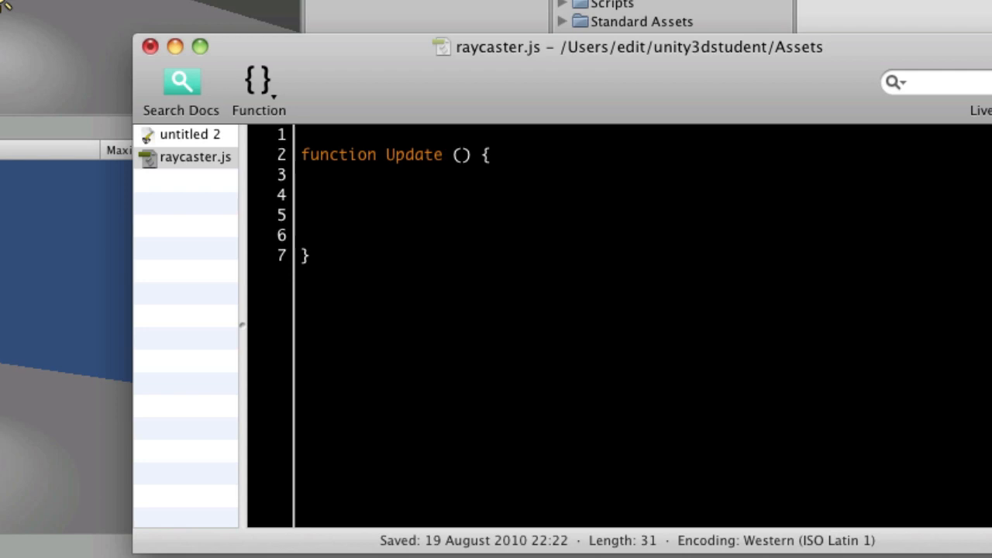
Add var up = transform.TransformDirection(Vector3.up); on line 4 of Update.
{"action": "left_click", "coordinate": [339, 195]}
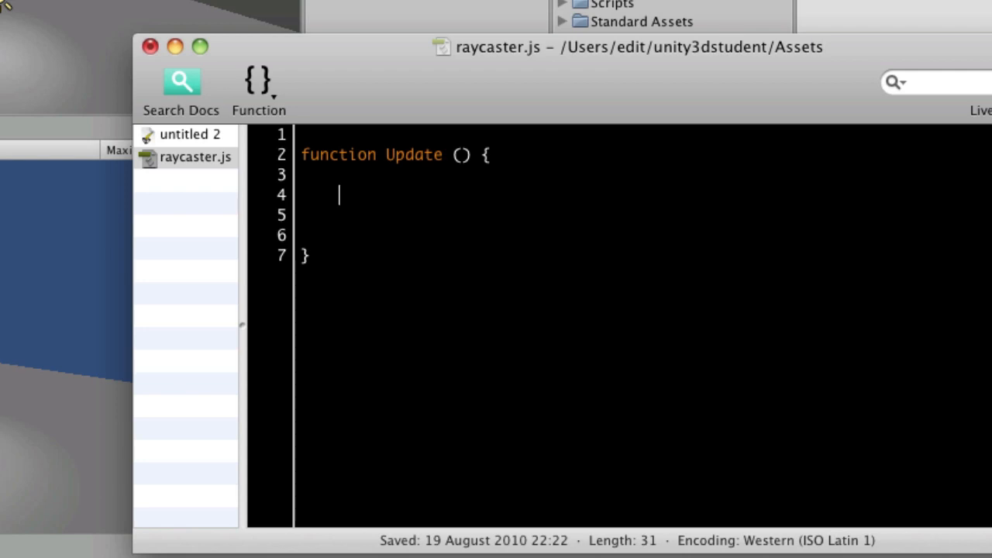
{"action": "type", "text": "var"}
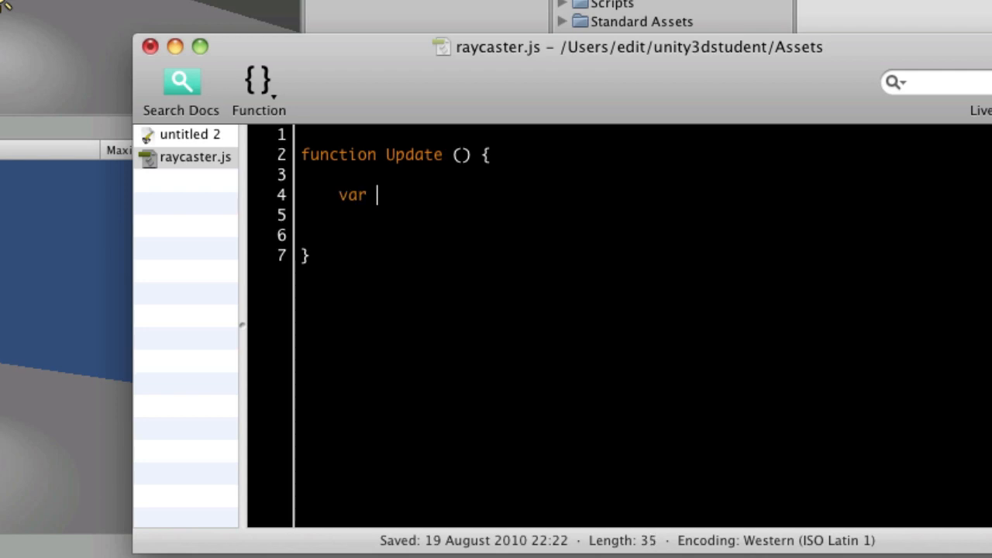
{"action": "type", "text": "up"}
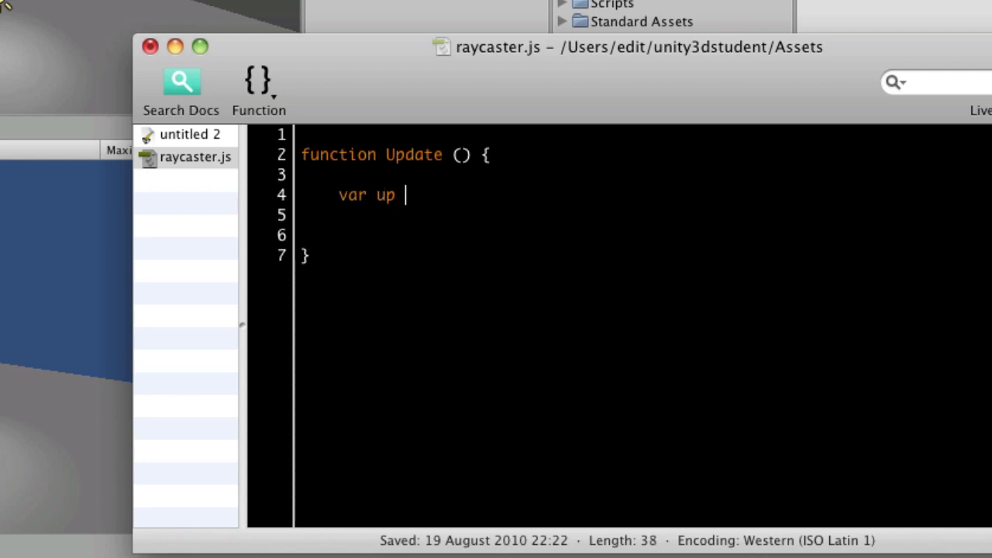
{"action": "type", "text": "= transform"}
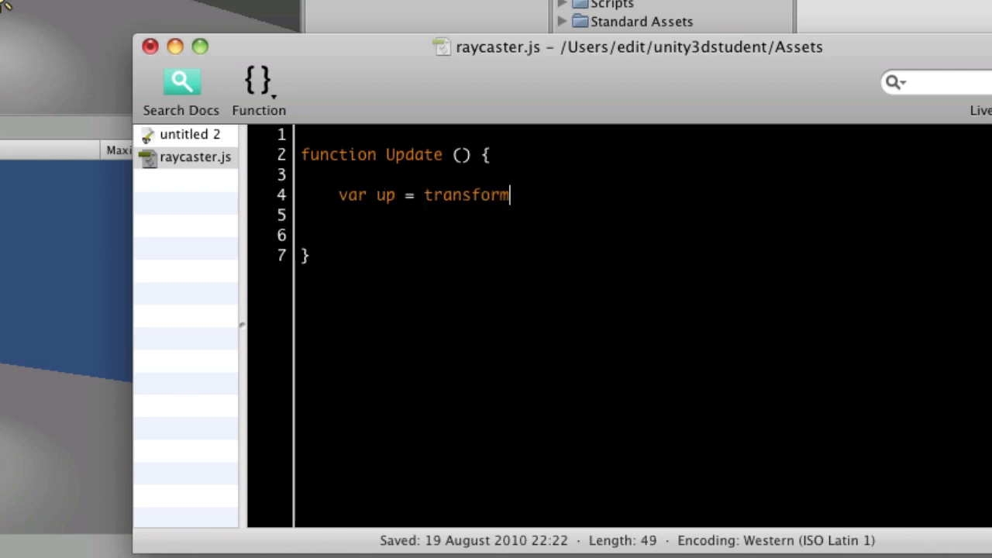
{"action": "type", "text": ".Tr"}
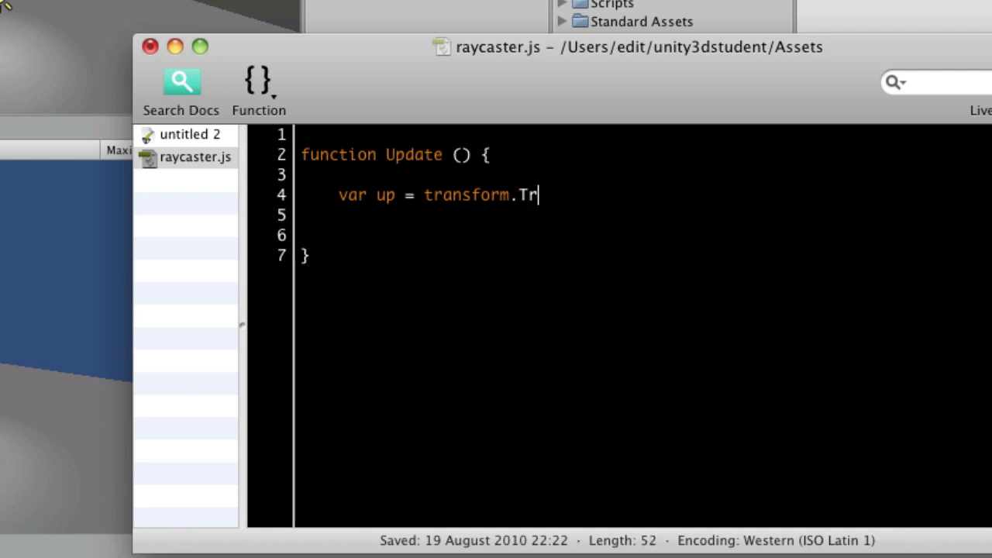
{"action": "type", "text": "ansform"}
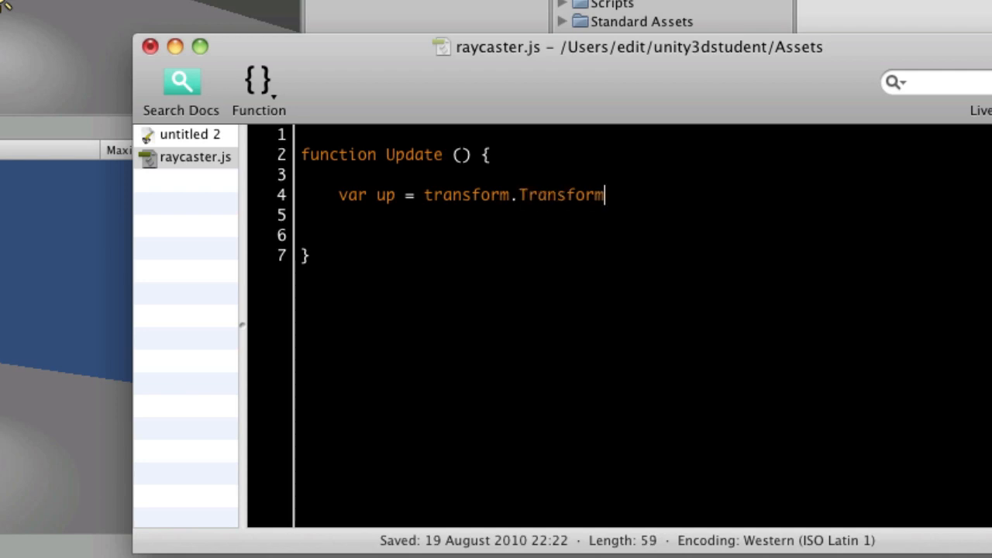
{"action": "type", "text": "Dire"}
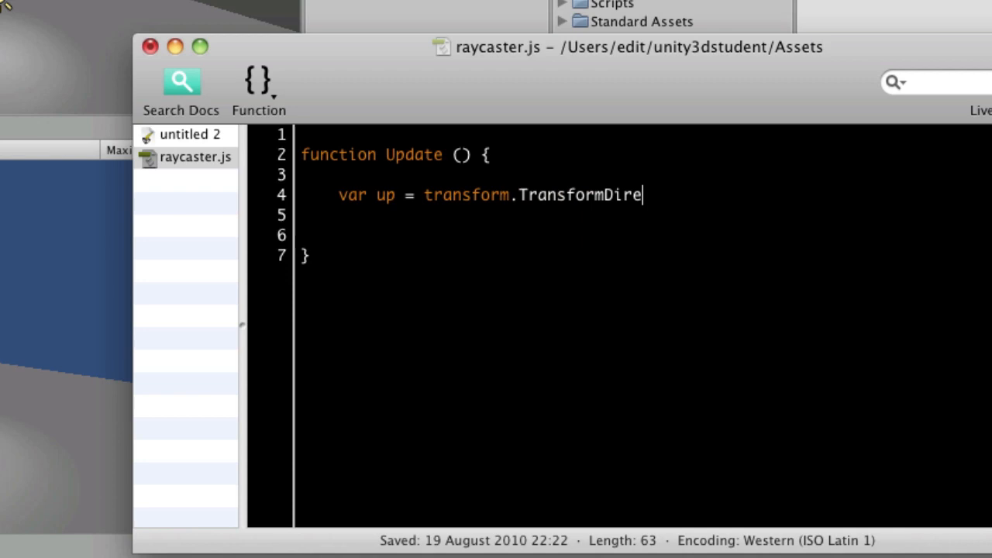
{"action": "type", "text": "ction("}
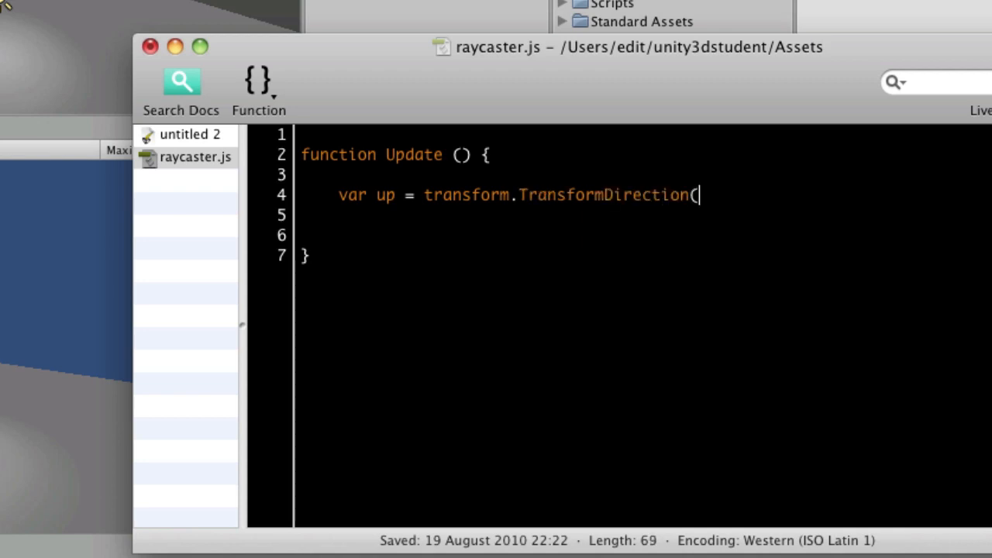
{"action": "type", "text": "Vector"}
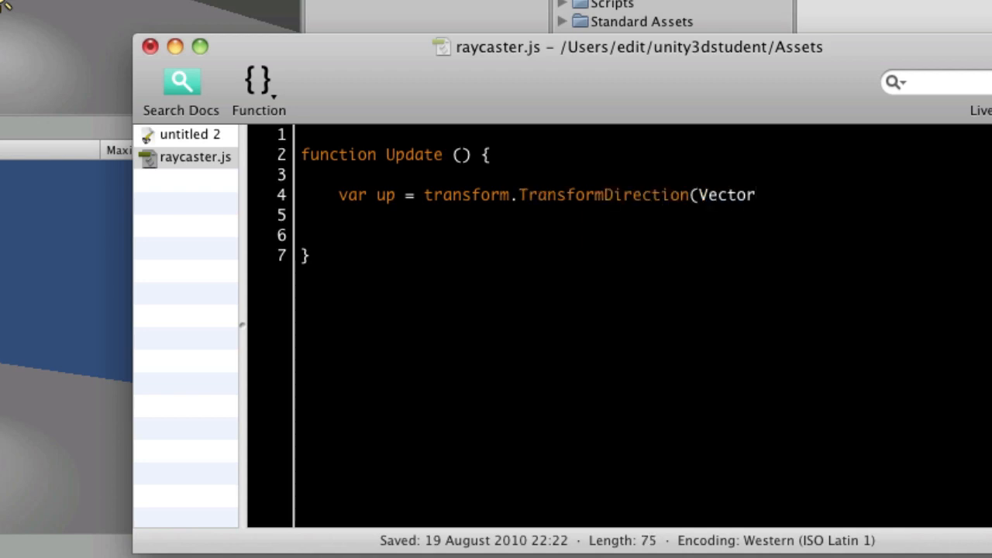
{"action": "type", "text": "3"}
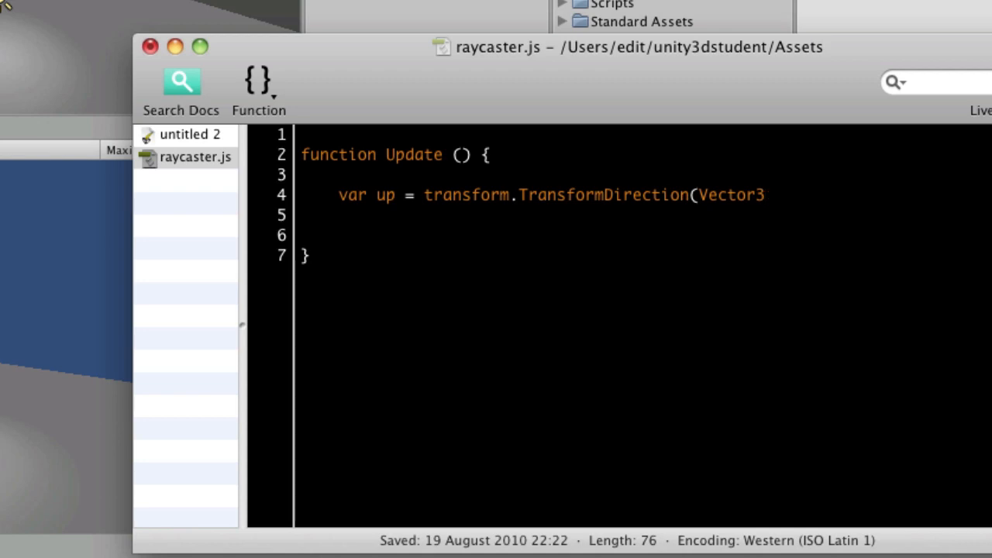
{"action": "type", "text": "("}
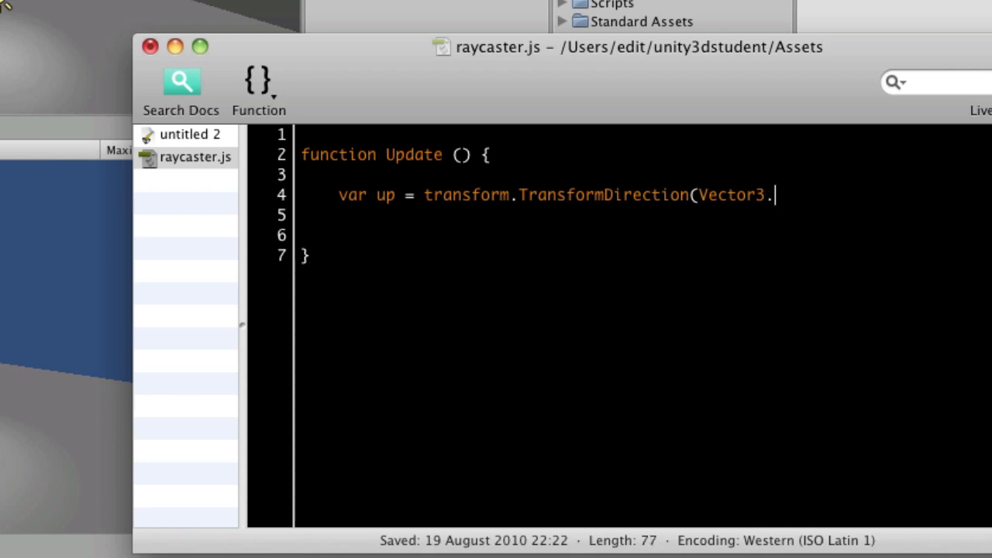
{"action": "type", "text": "up)"}
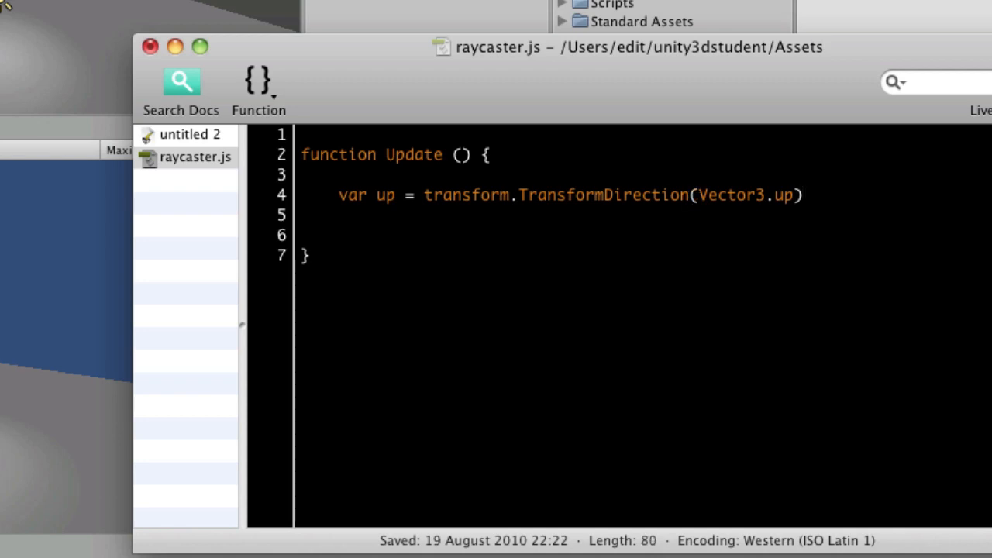
{"action": "type", "text": ";"}
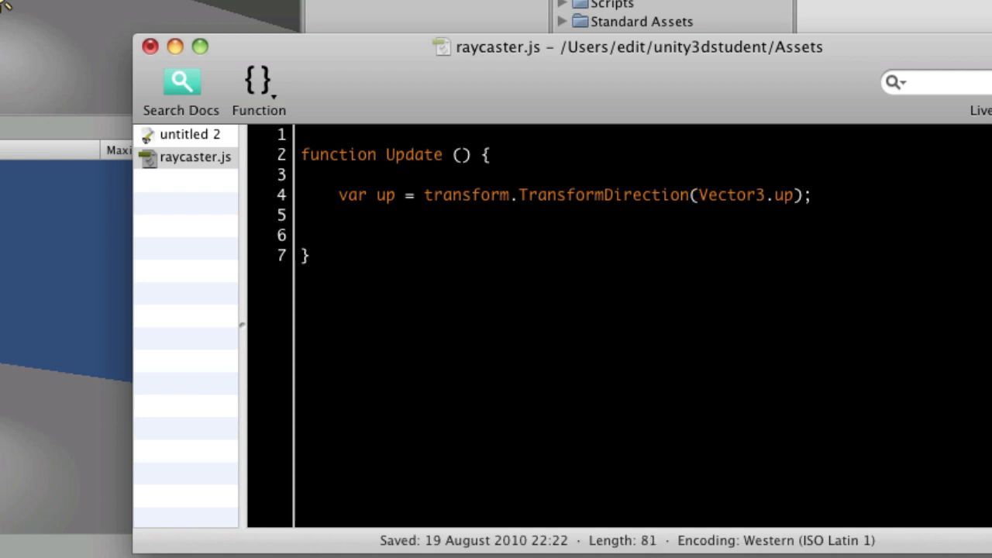
{"action": "left_click", "coordinate": [811, 195]}
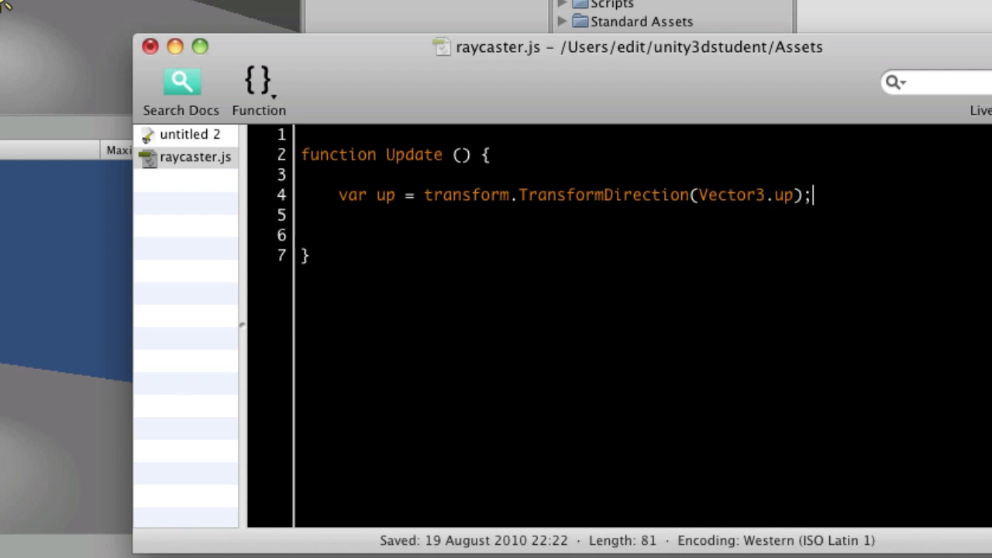
{"action": "left_click", "coordinate": [338, 215]}
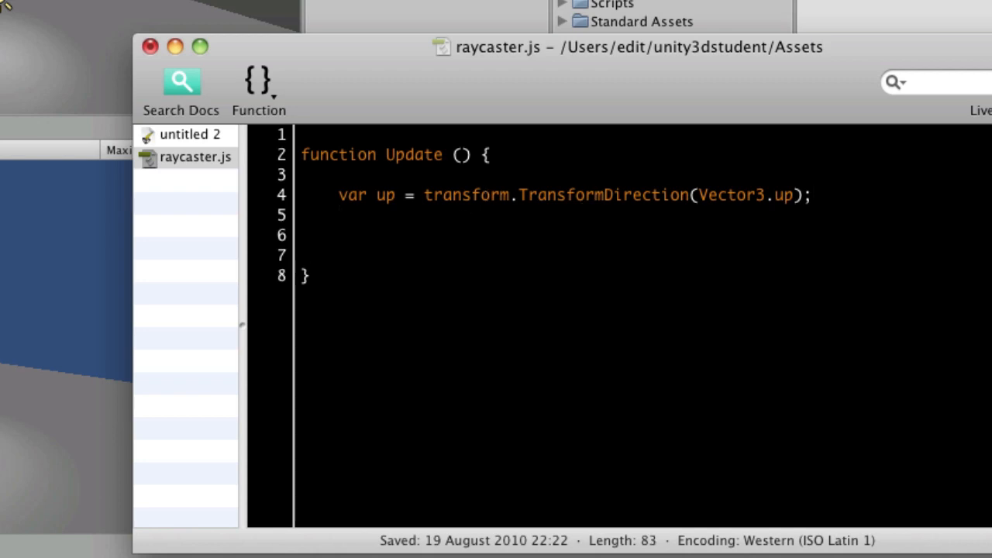
Add if(Physics.Raycast(transform.position, -up, 10)){ Debug.Log("Hit"); }.
{"action": "type", "text": "if(P"}
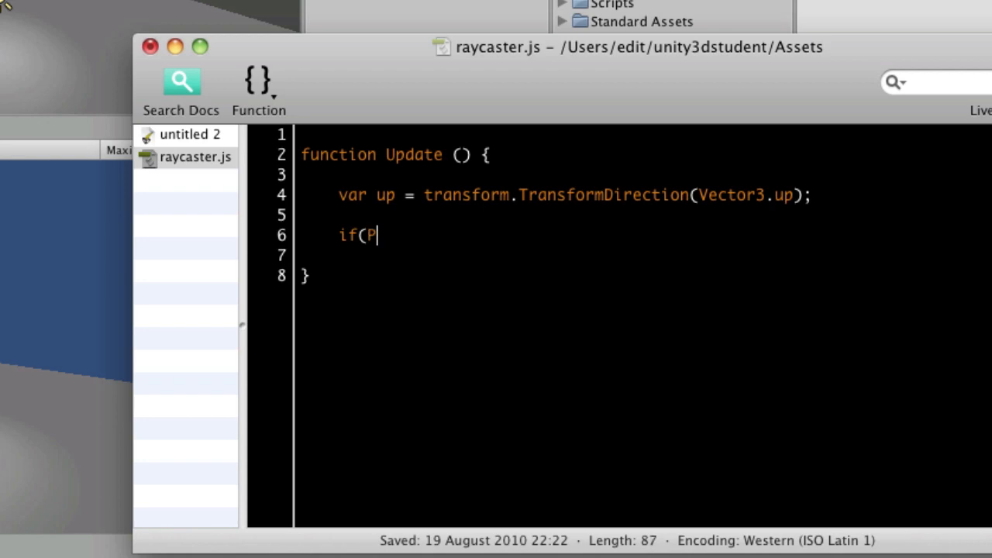
{"action": "type", "text": "hysi"}
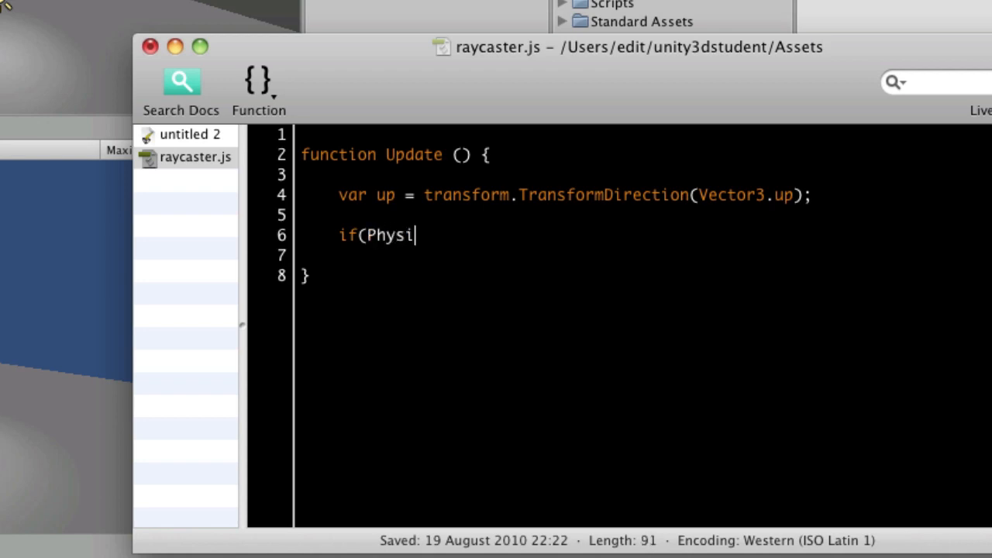
{"action": "type", "text": "cs.Raycas"}
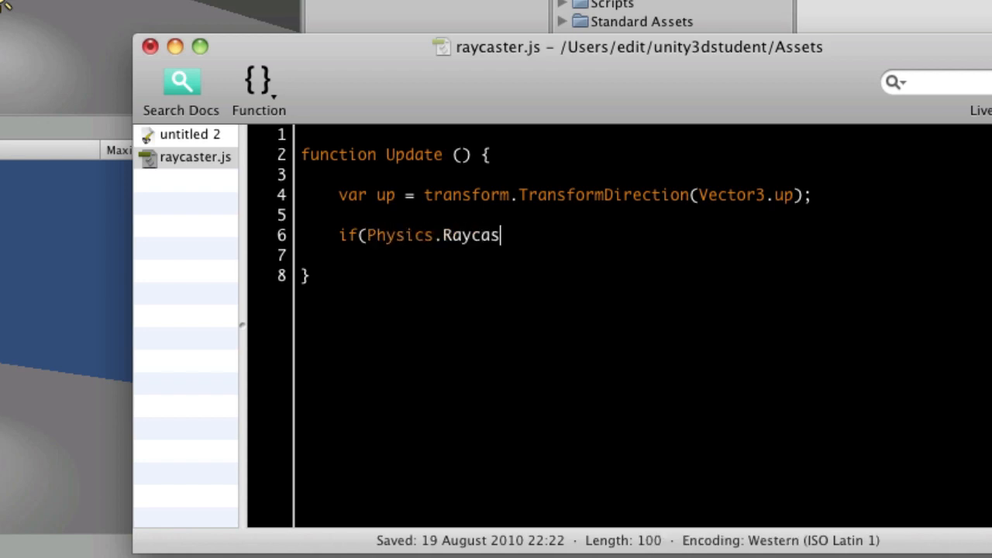
{"action": "type", "text": "t"}
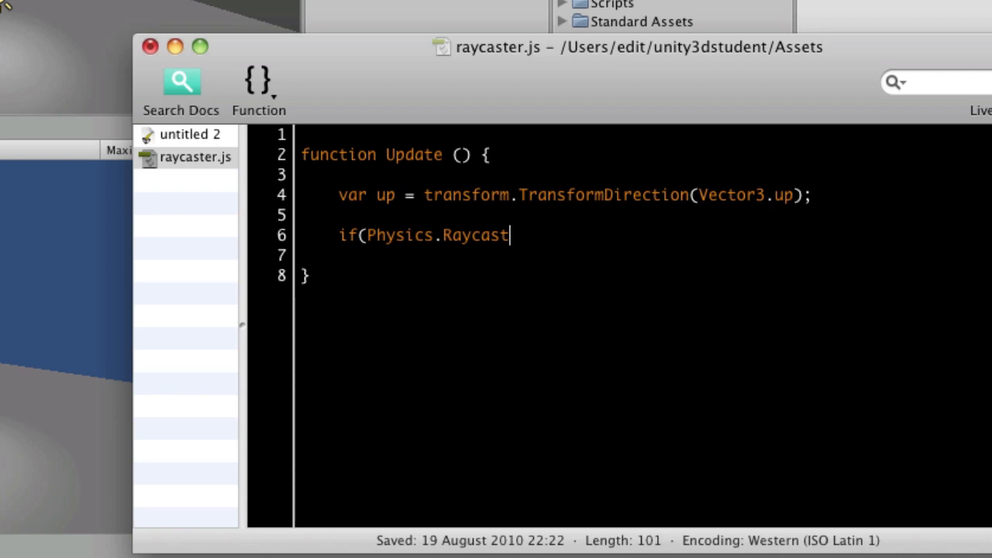
{"action": "type", "text": "("}
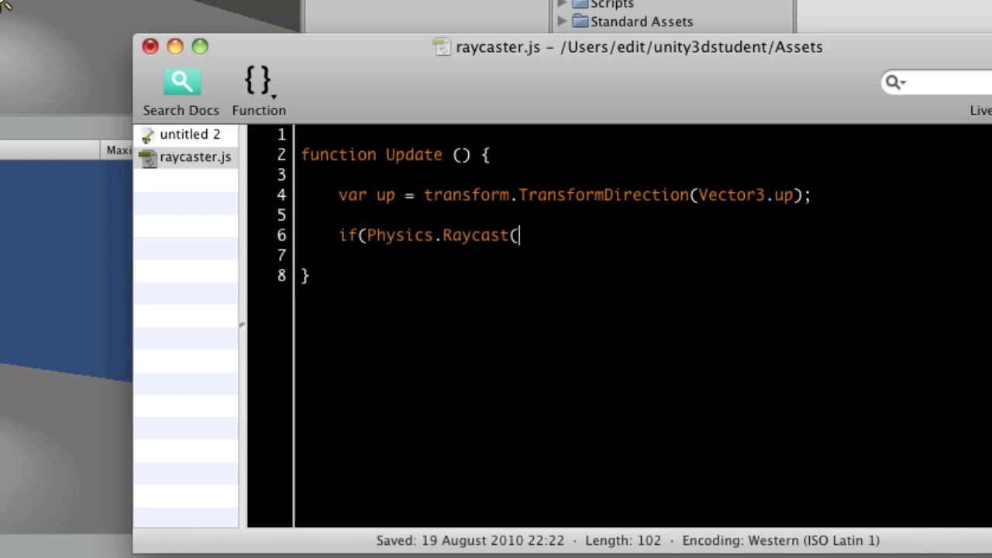
{"action": "type", "text": "transfor"}
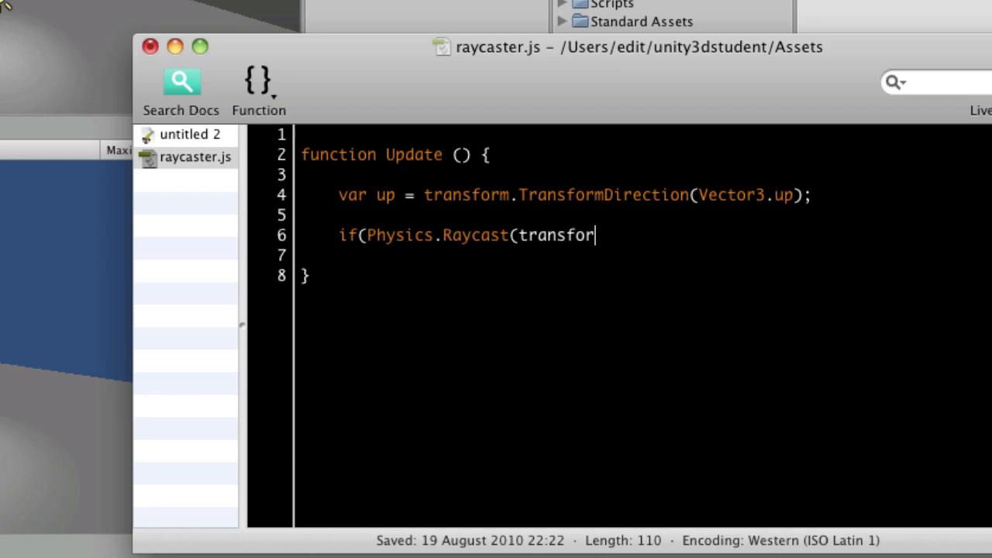
{"action": "type", "text": "m.position"}
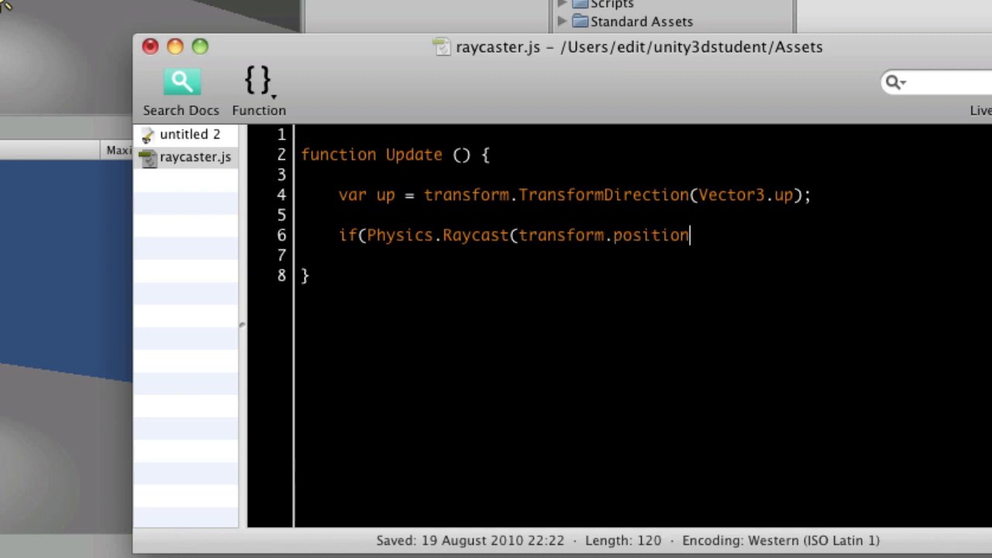
{"action": "type", "text": ","}
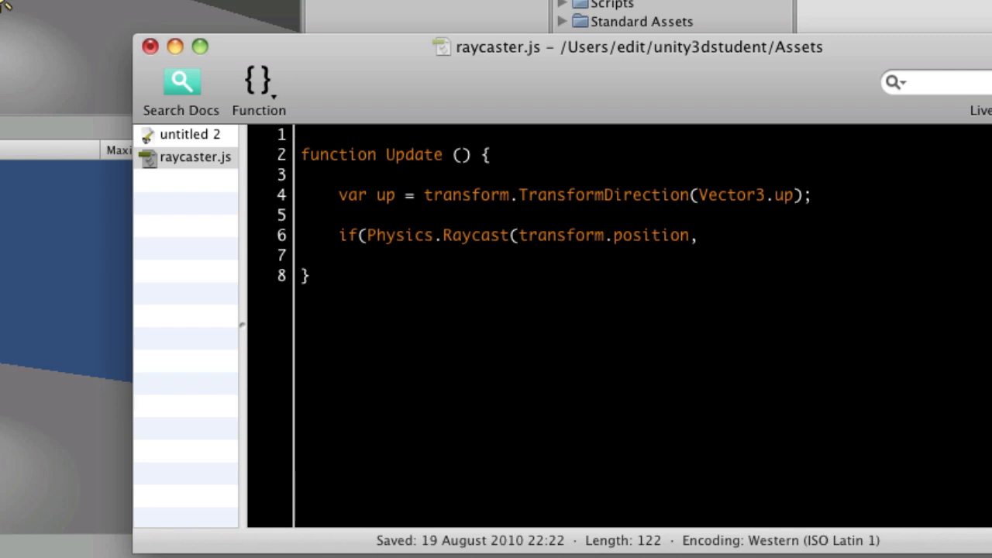
{"action": "type", "text": "-u"}
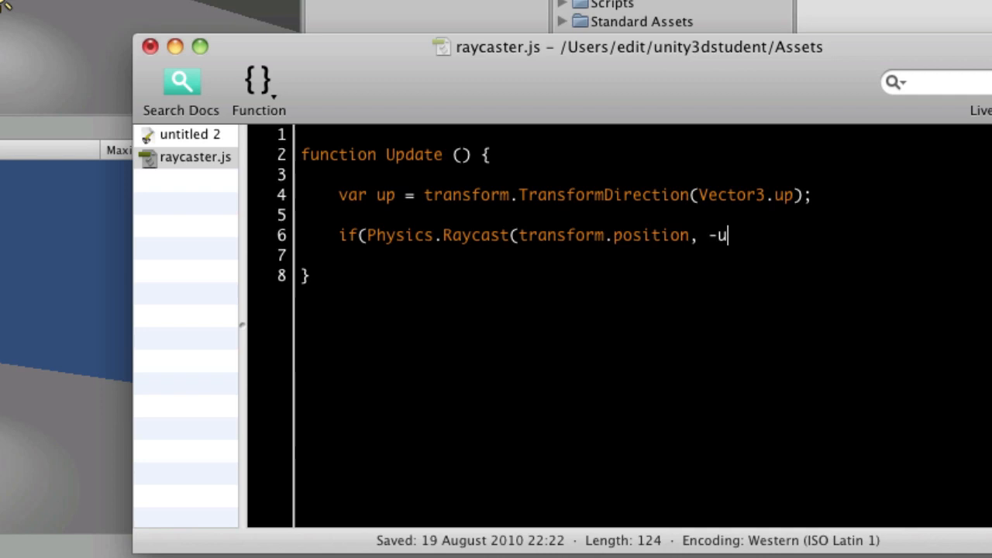
{"action": "type", "text": "p"}
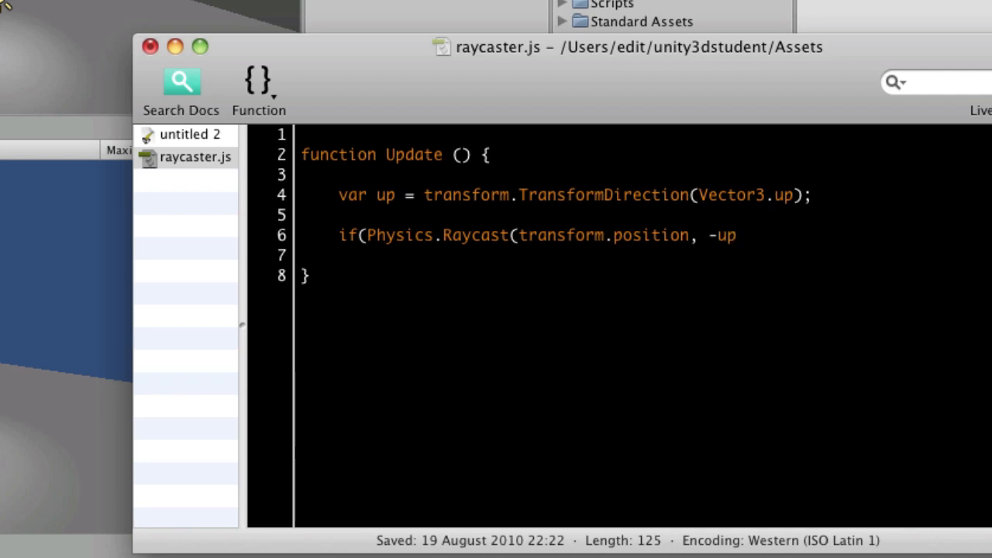
{"action": "type", "text": ","}
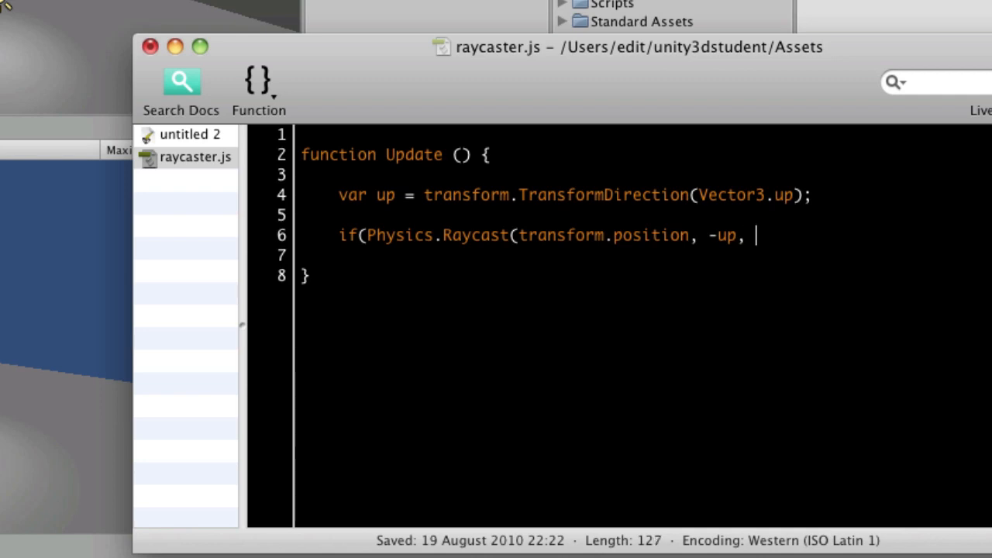
{"action": "type", "text": "10"}
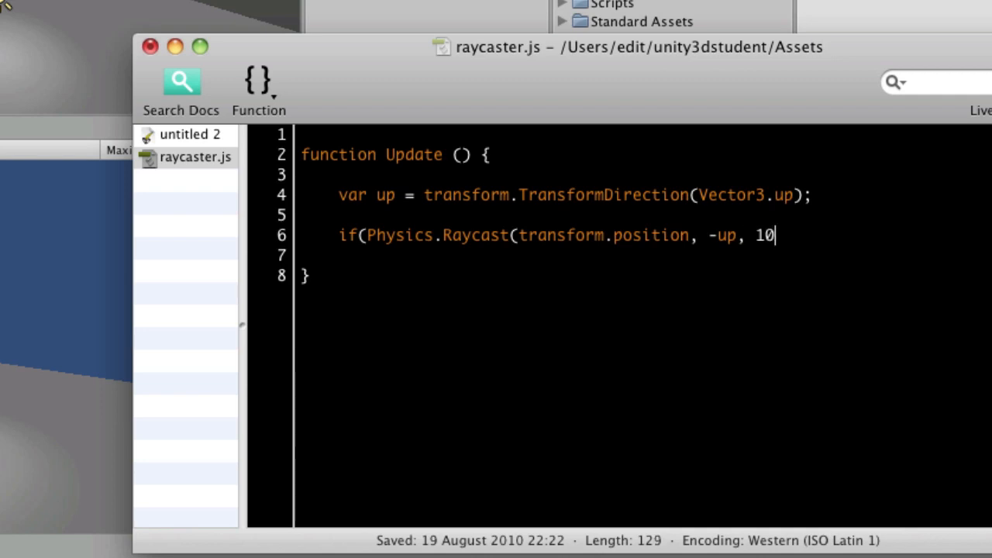
{"action": "type", "text": ")"}
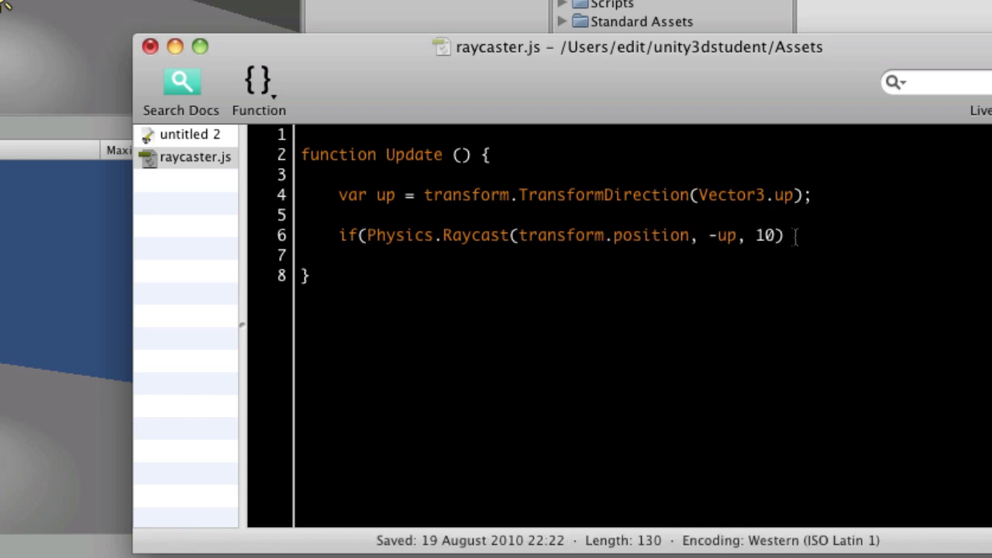
{"action": "type", "text": "){"}
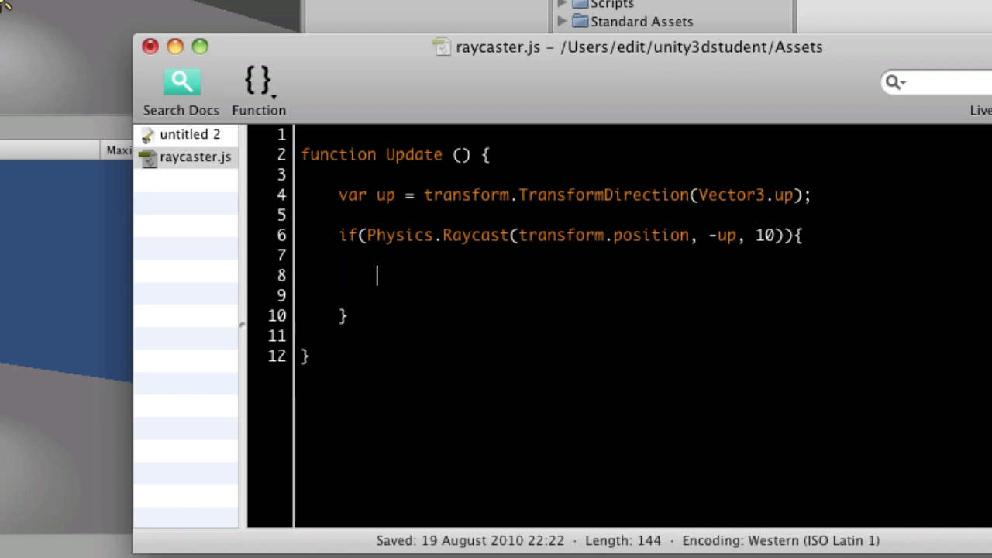
{"action": "type", "text": "Debug.L"}
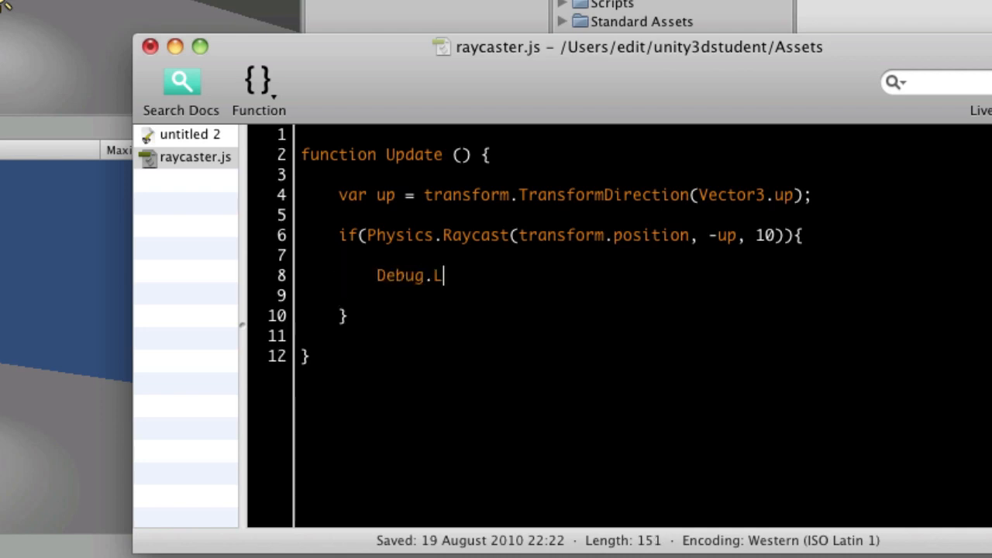
{"action": "type", "text": "og(\"Hit"}
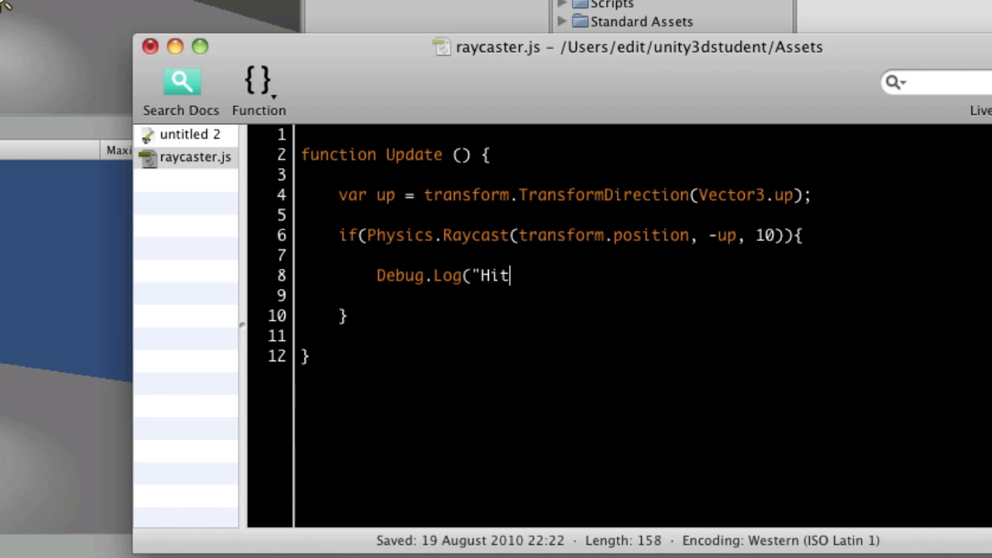
{"action": "type", "text": "\");"}
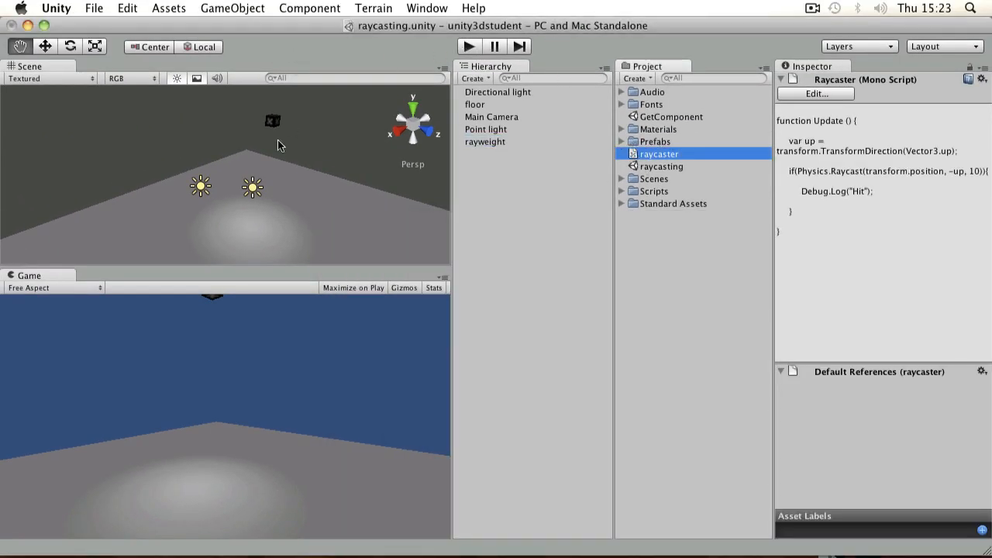
{"action": "mouse_move", "coordinate": [269, 121]}
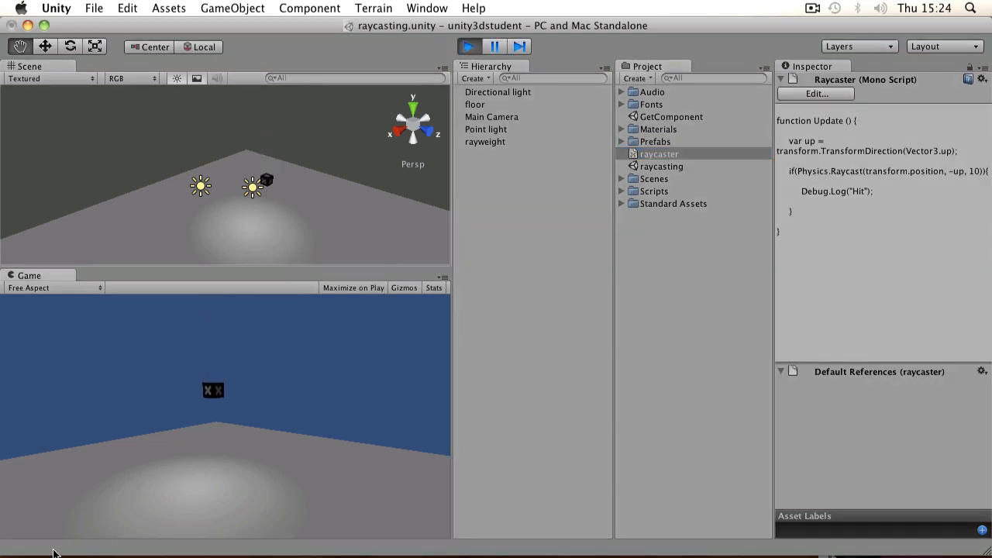
Stop the play-mode test after the box lands, then reopen the raycaster script.
{"action": "left_click", "coordinate": [468, 46]}
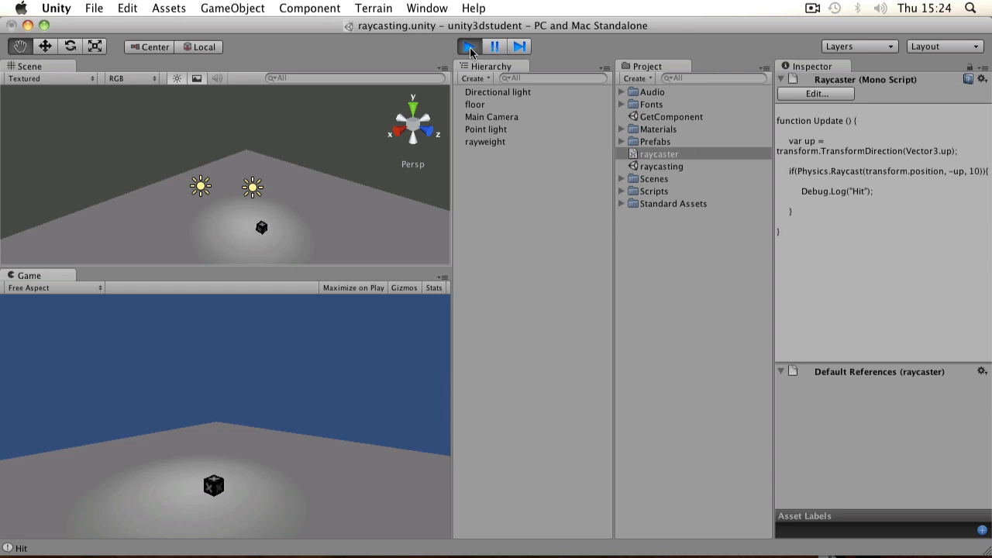
{"action": "left_click", "coordinate": [469, 46]}
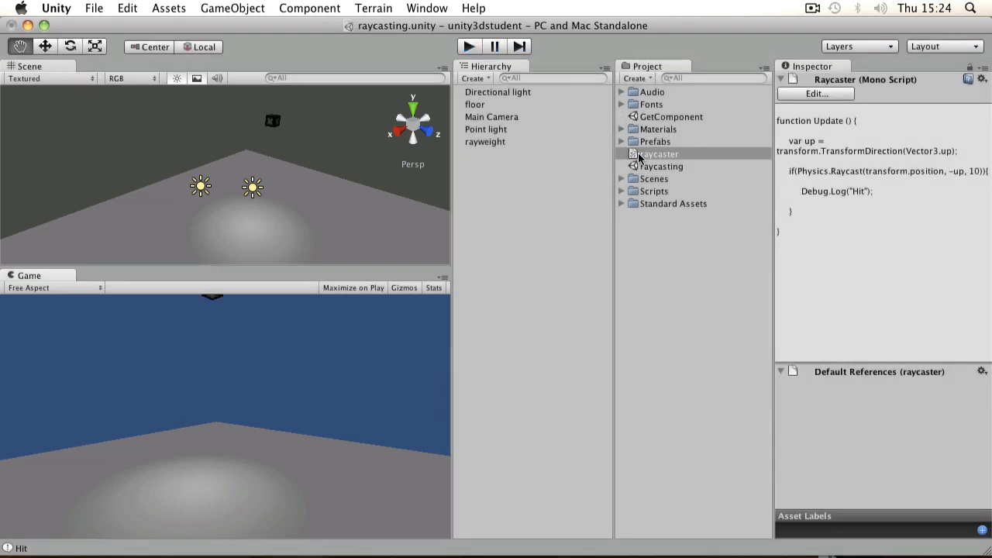
{"action": "double_click", "coordinate": [660, 153]}
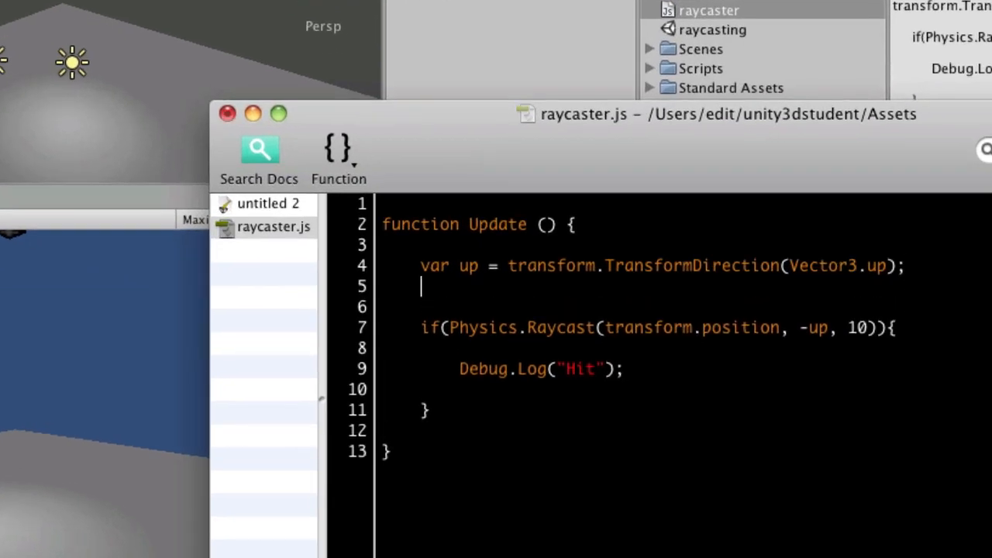
Add Debug.DrawRay(transform.position, -up * 10, Color.green) to visualise the downward ray.
{"action": "type", "text": "De"}
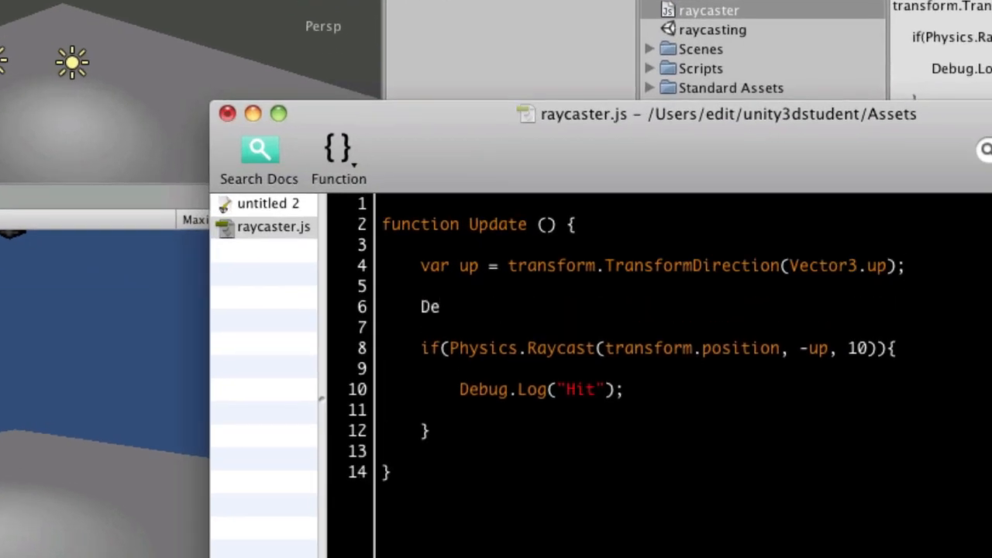
{"action": "type", "text": "bug.Draw"}
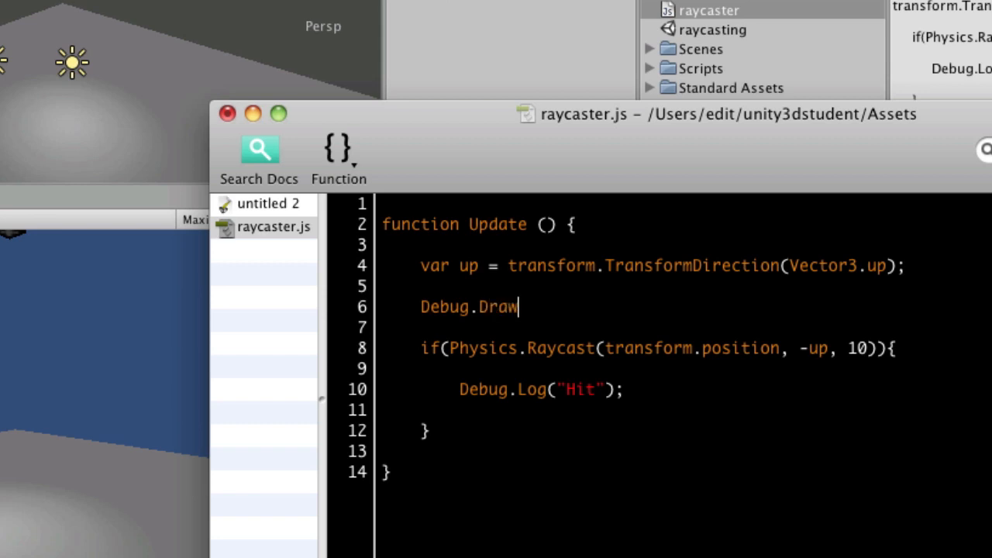
{"action": "type", "text": "Ra"}
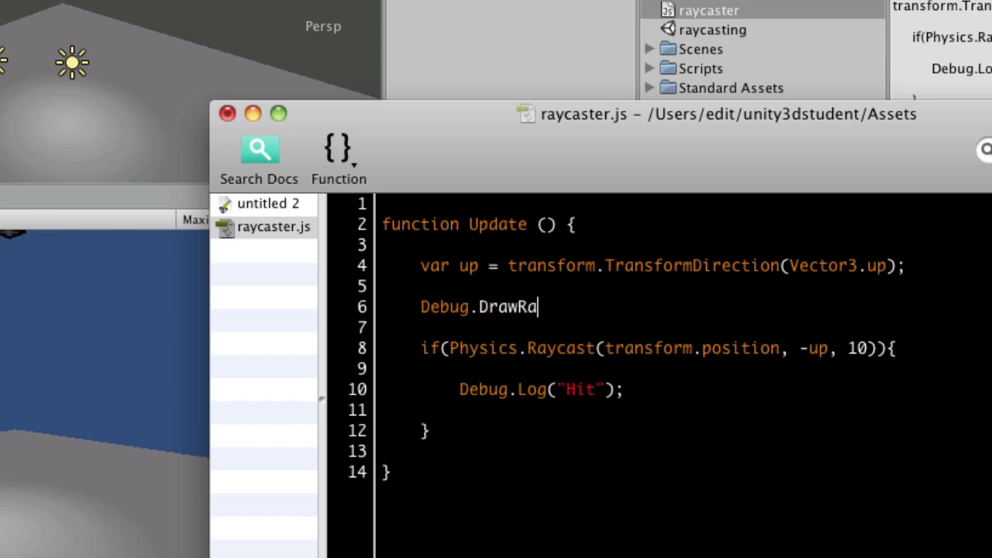
{"action": "type", "text": "y"}
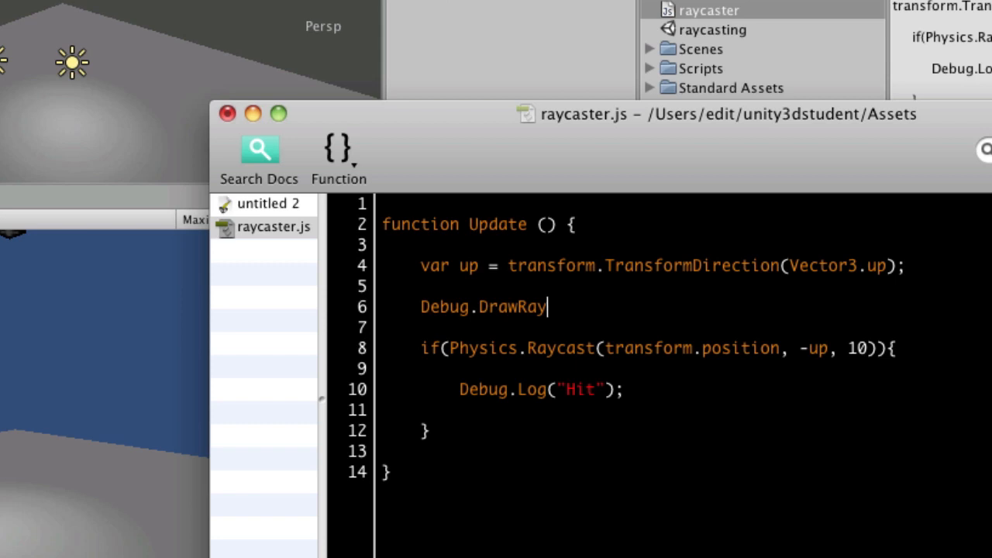
{"action": "type", "text": "(tr"}
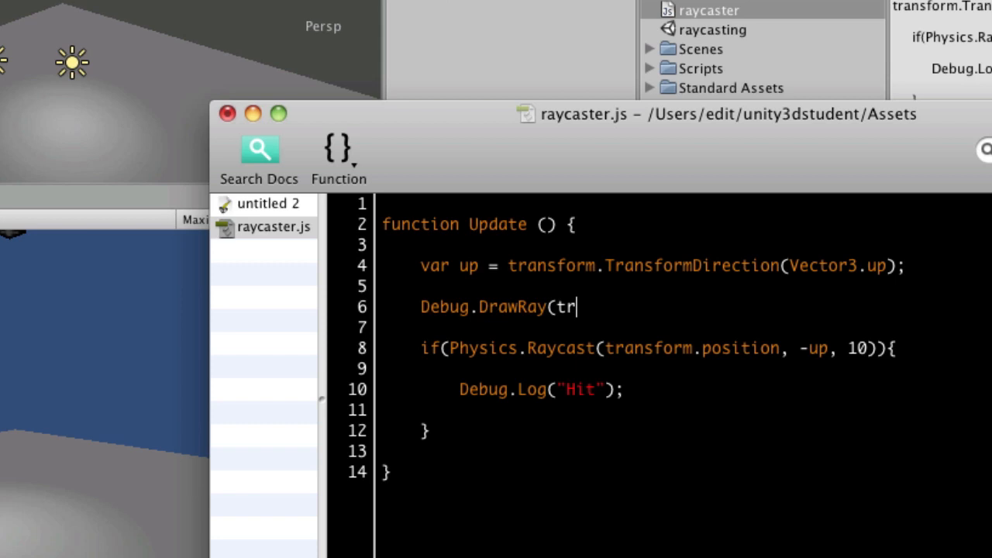
{"action": "type", "text": "ansform"}
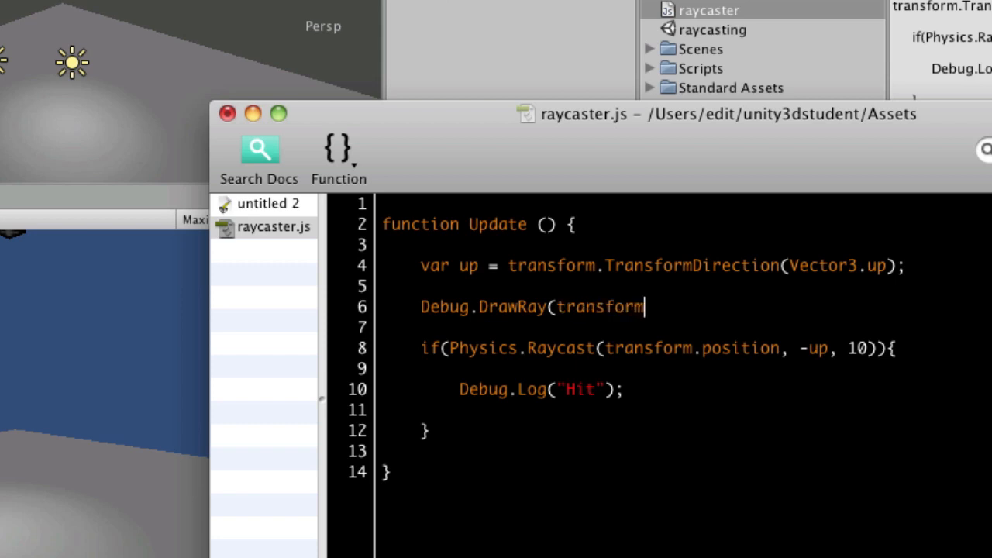
{"action": "type", "text": ".position,"}
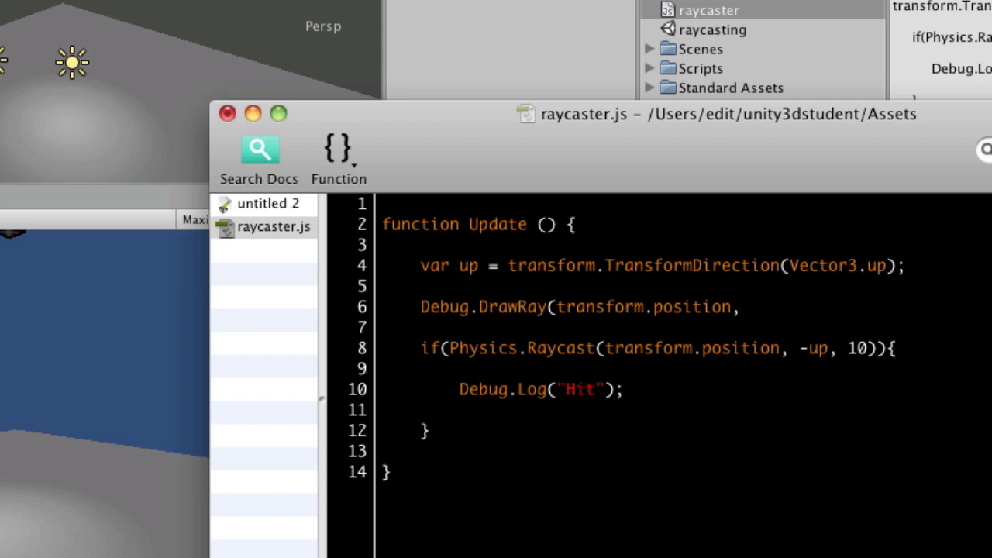
{"action": "type", "text": "-up"}
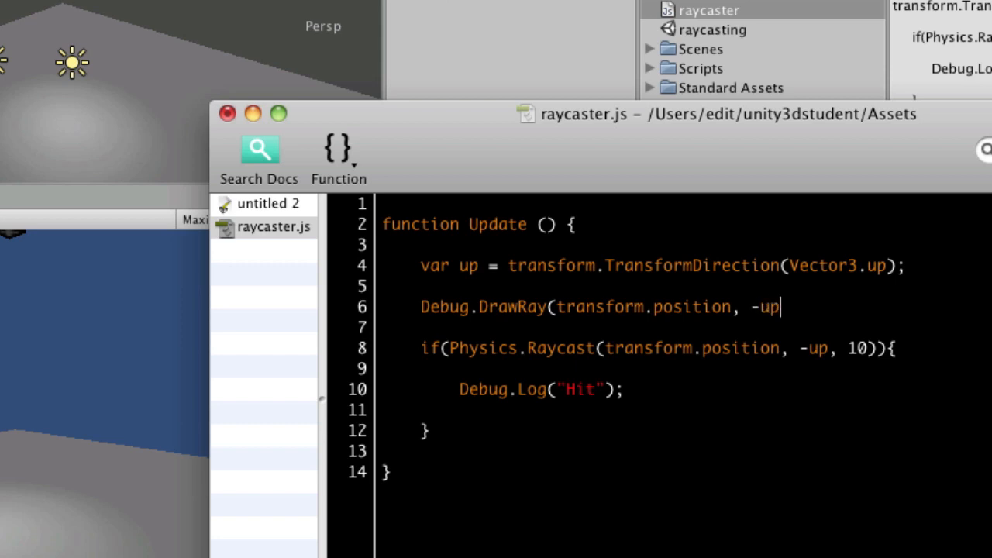
{"action": "type", "text": "\" \""}
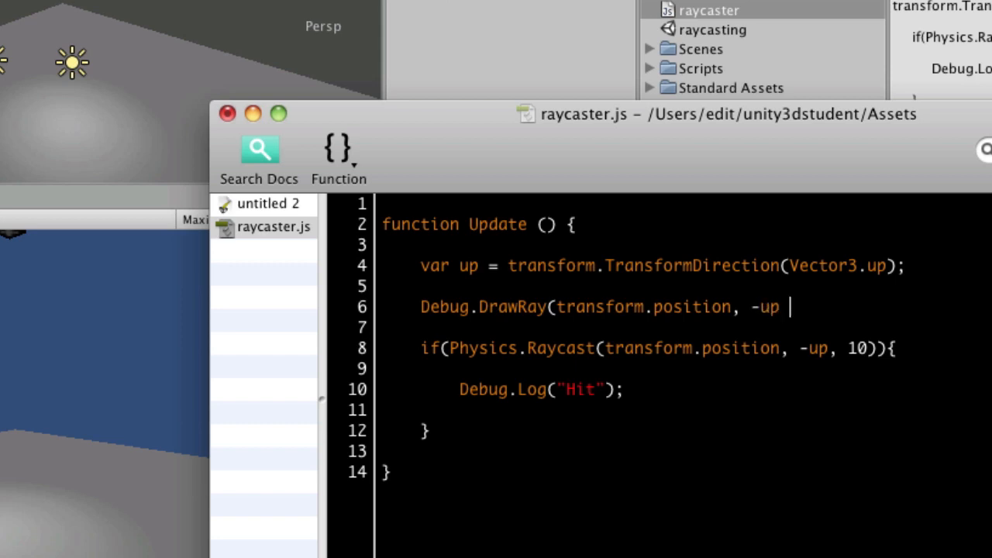
{"action": "type", "text": "*"}
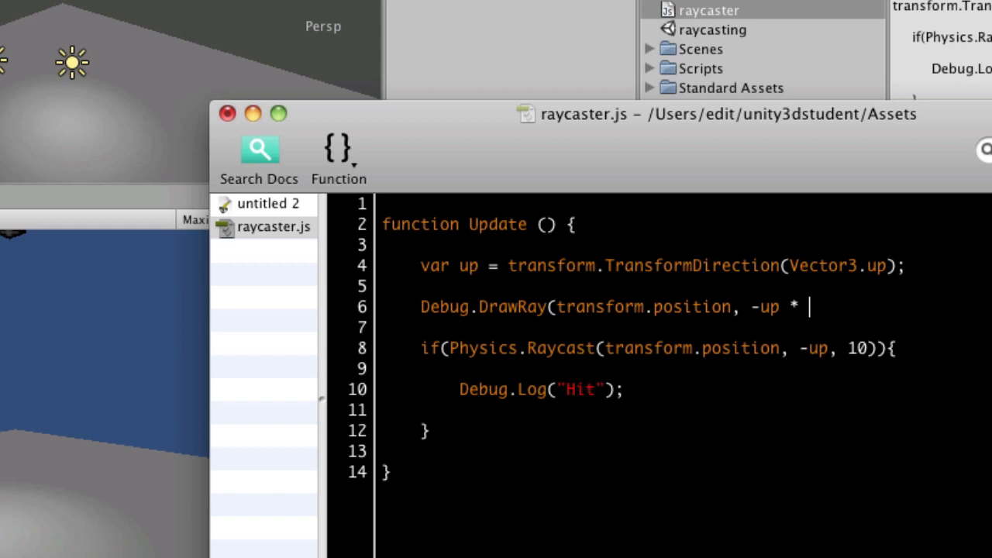
{"action": "type", "text": "10"}
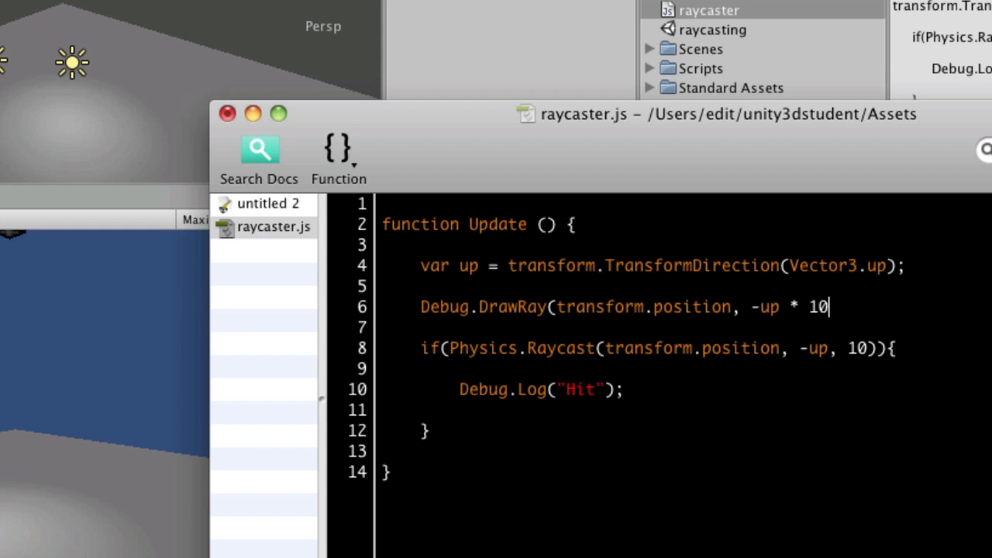
{"action": "type", "text": ","}
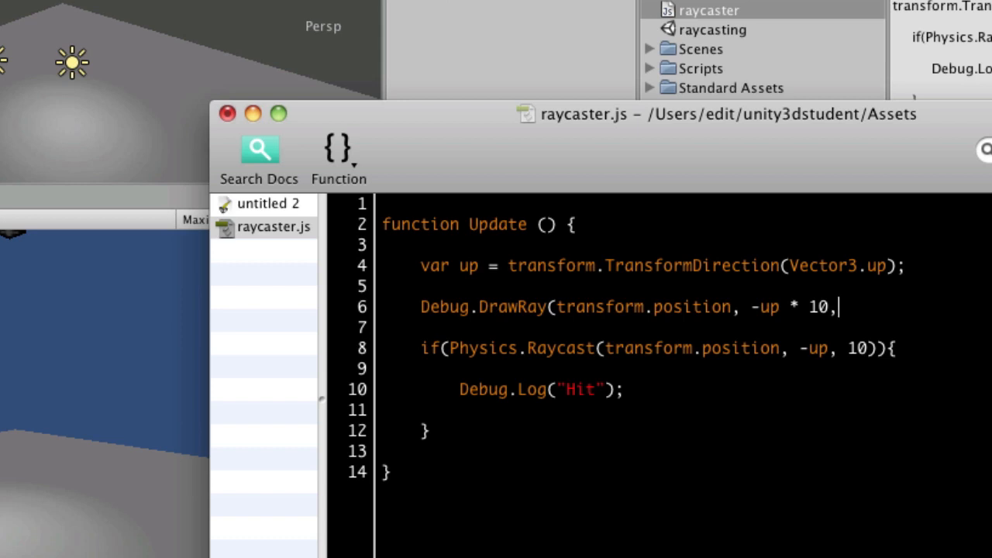
{"action": "type", "text": "Color."}
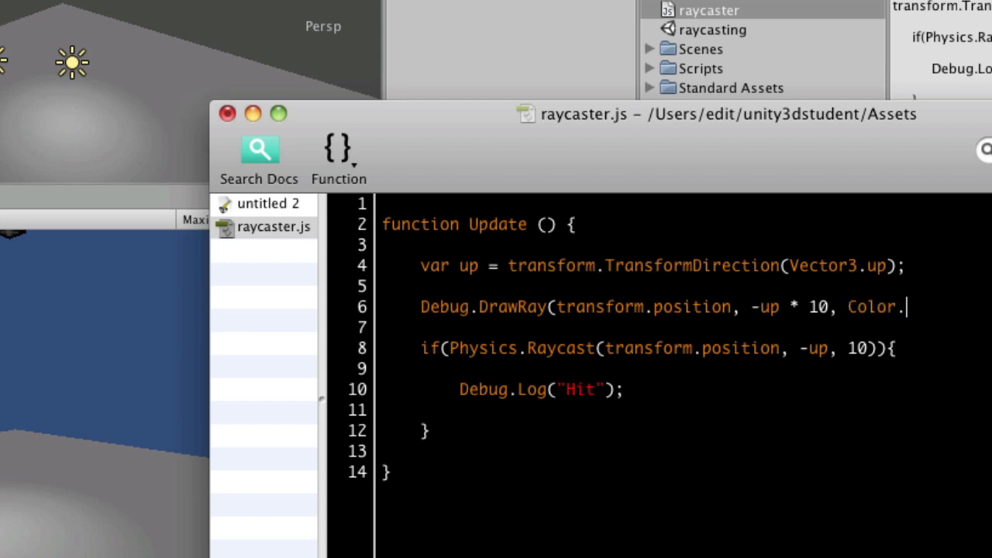
{"action": "type", "text": "green);"}
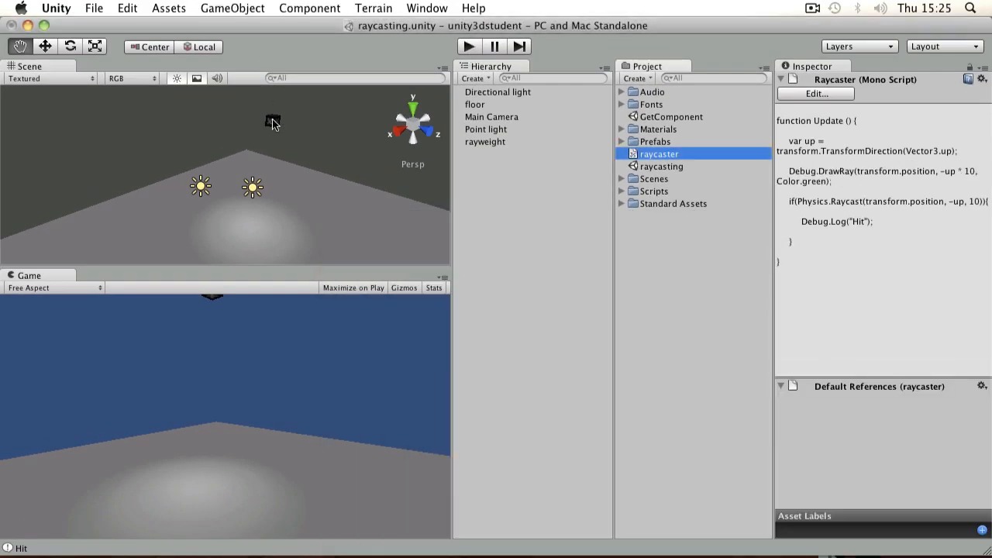
{"action": "mouse_move", "coordinate": [277, 145]}
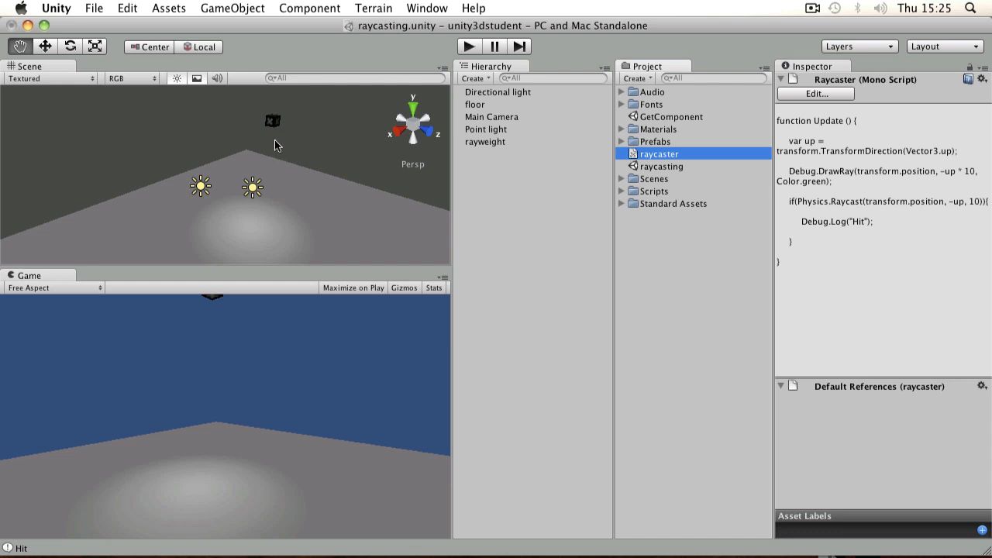
{"action": "mouse_move", "coordinate": [380, 161]}
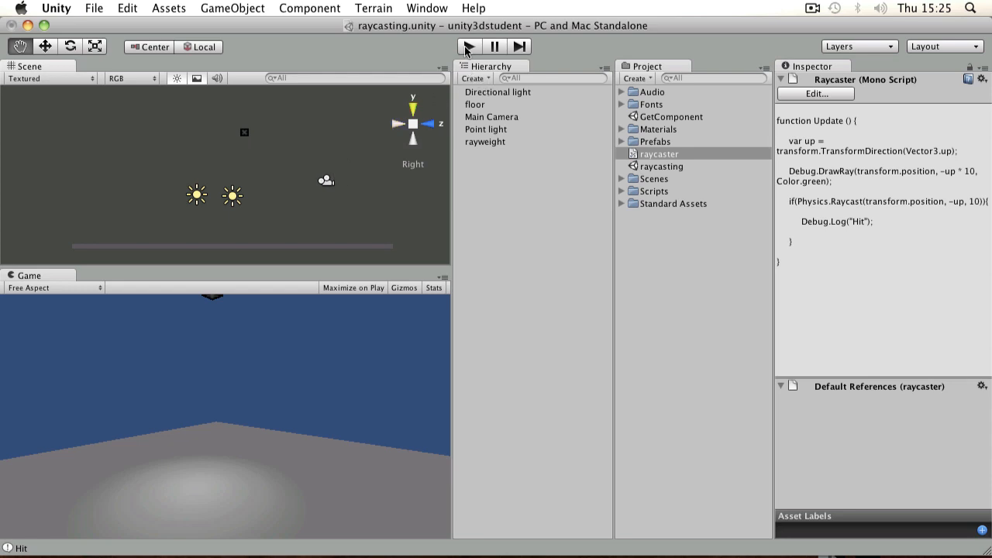
Play the scene to watch the green ray below the falling box, then stop.
{"action": "left_click", "coordinate": [468, 46]}
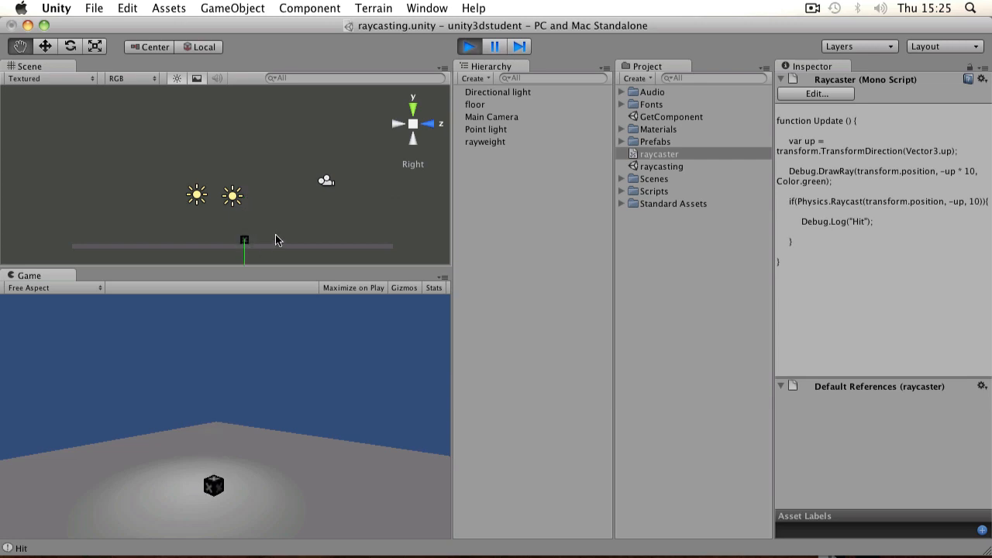
{"action": "left_click", "coordinate": [468, 46]}
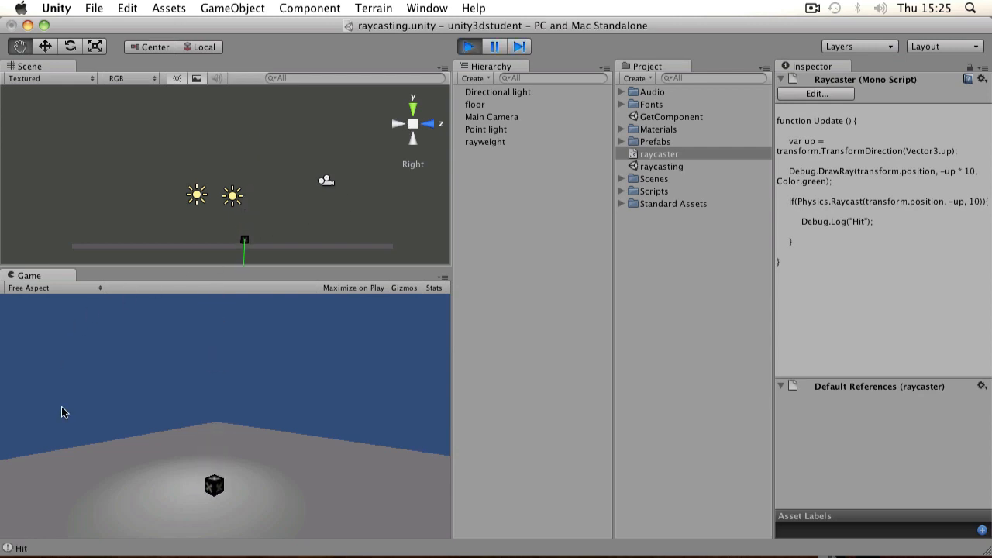
{"action": "left_click", "coordinate": [468, 47]}
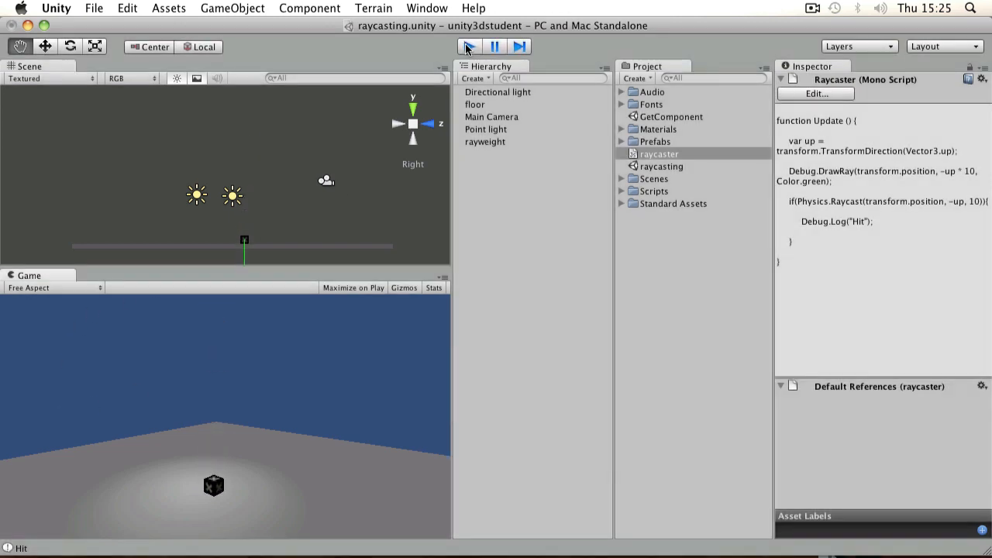
{"action": "left_click", "coordinate": [468, 47]}
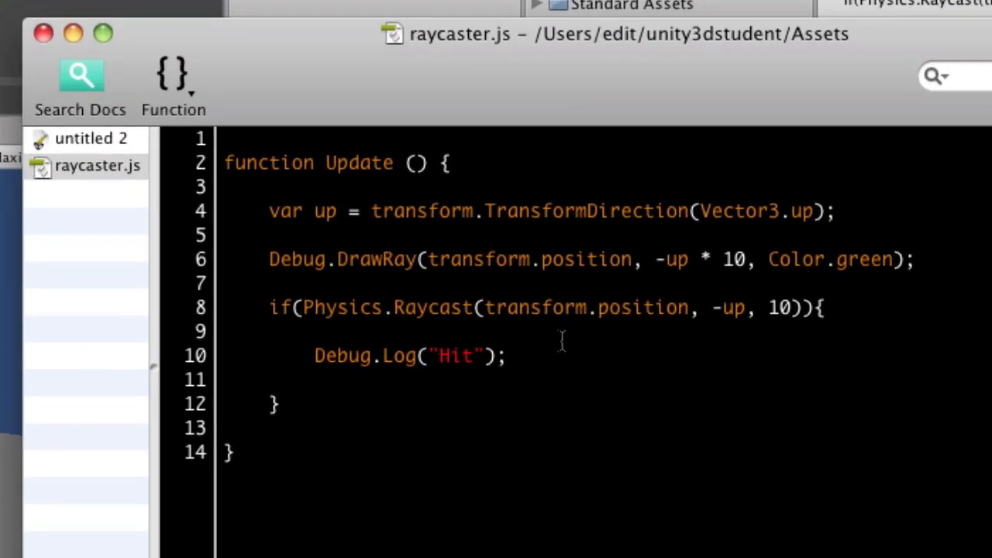
{"action": "mouse_move", "coordinate": [489, 379]}
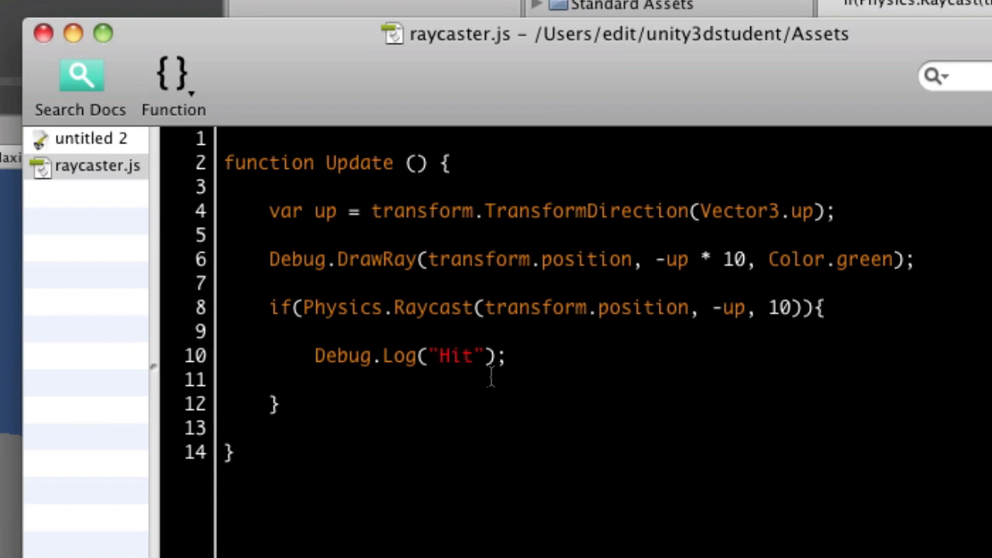
Add Destroy(GetComponent(Rigidbody)); on a new line inside the if block.
{"action": "key", "text": "Return"}
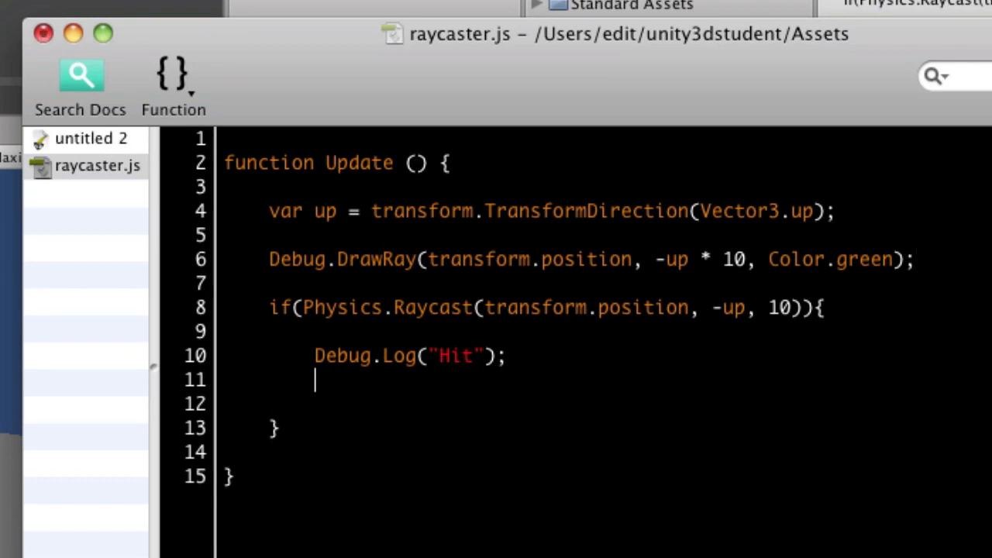
{"action": "type", "text": "Destroy"}
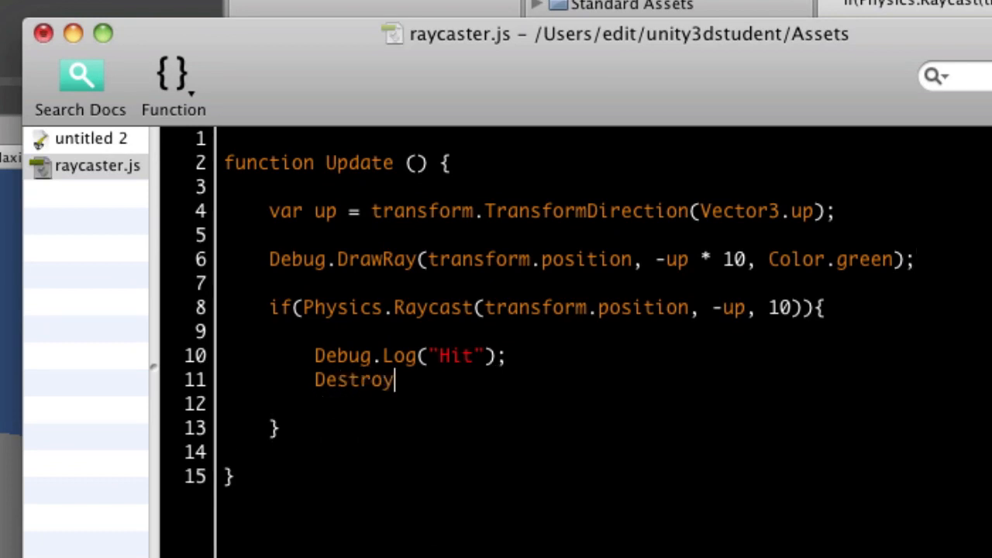
{"action": "type", "text": "("}
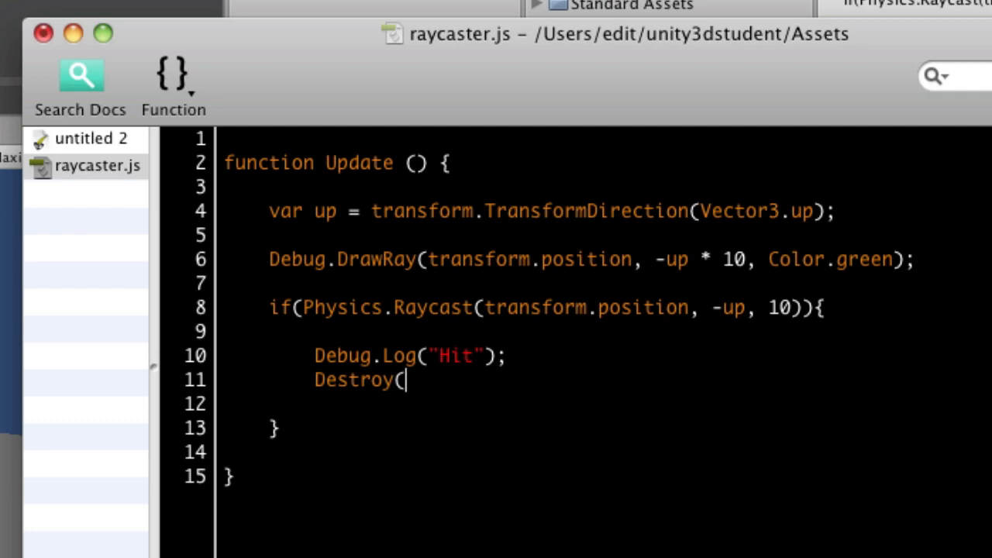
{"action": "type", "text": "GetC"}
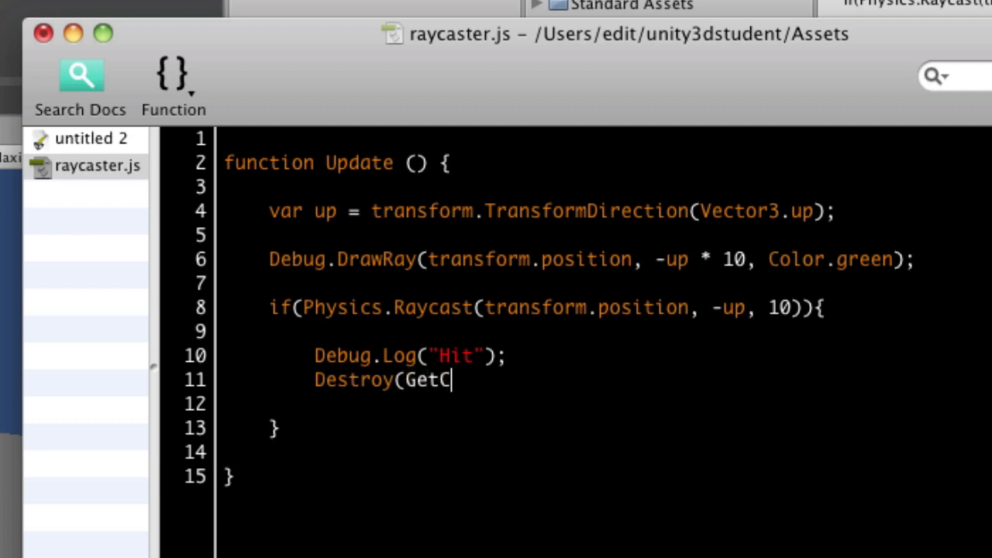
{"action": "type", "text": "omponent("}
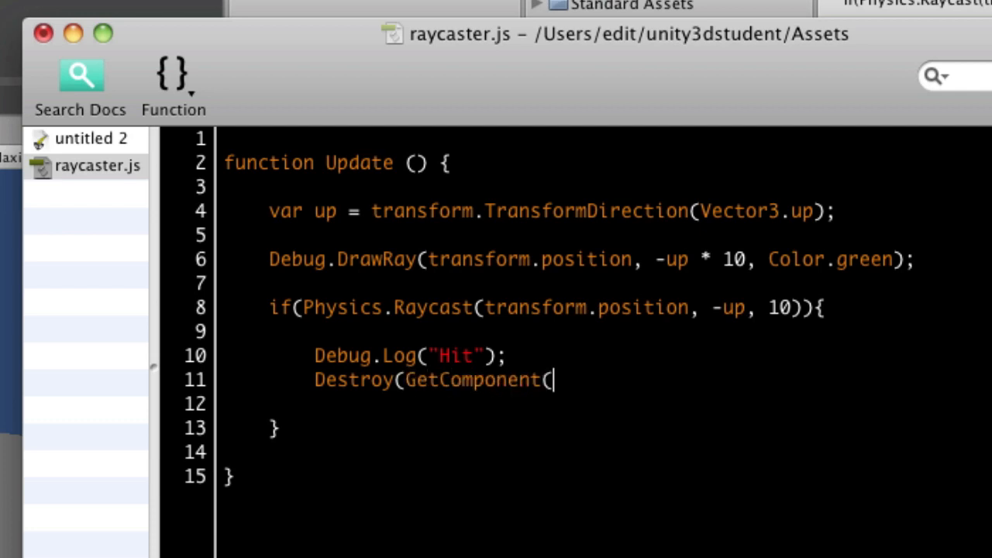
{"action": "type", "text": "Rigidbody)"}
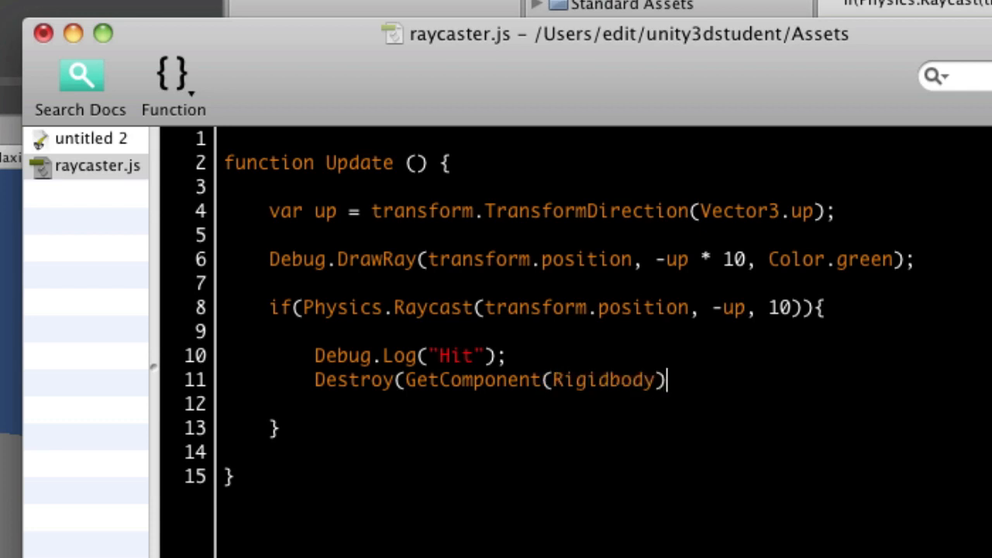
{"action": "type", "text": ");"}
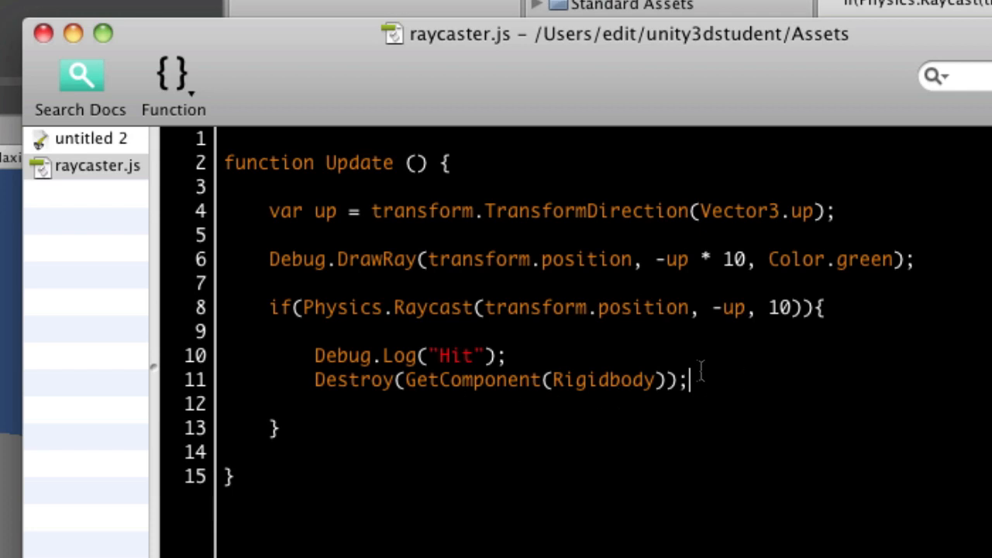
{"action": "mouse_move", "coordinate": [380, 133]}
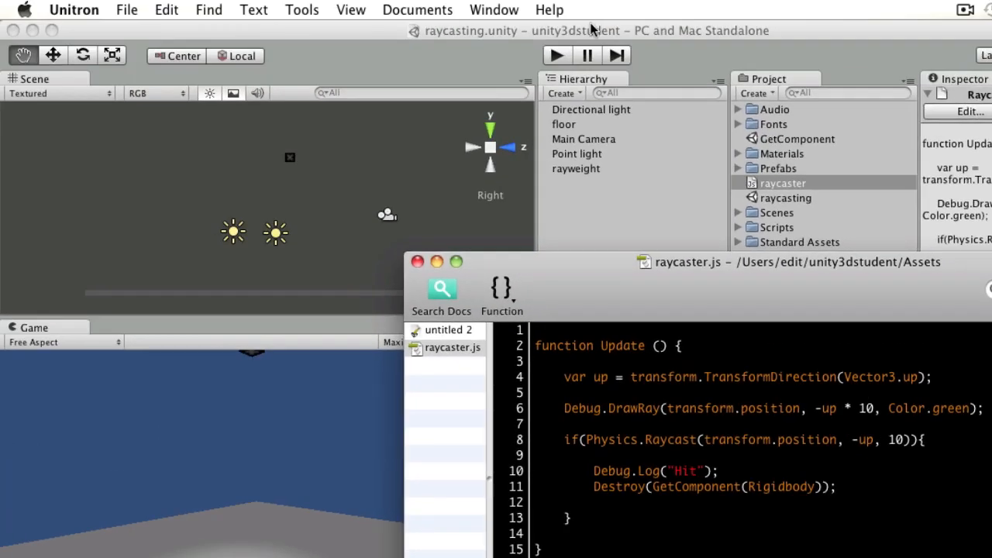
Run a brief play-mode test where the box halts mid-air, then stop.
{"action": "left_click", "coordinate": [556, 55]}
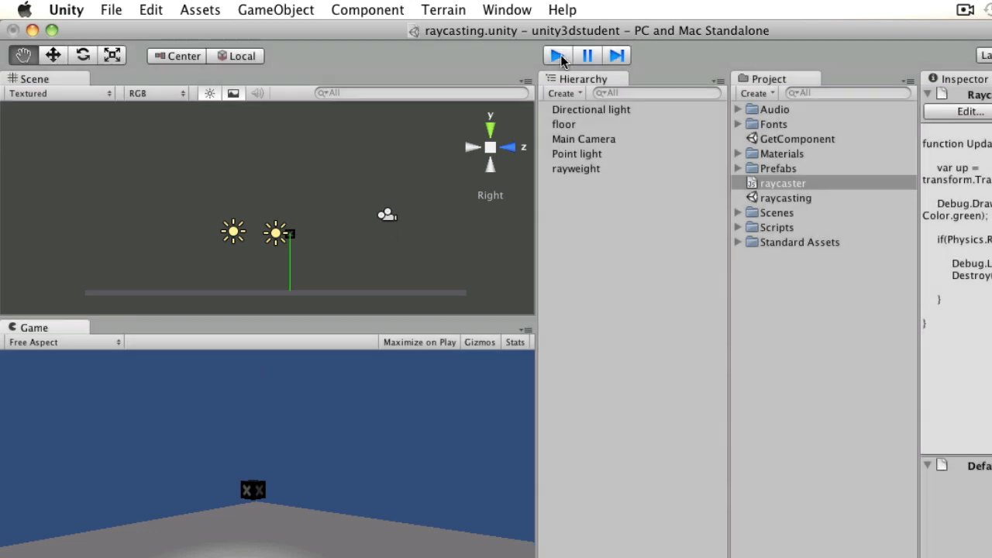
{"action": "left_click", "coordinate": [556, 55]}
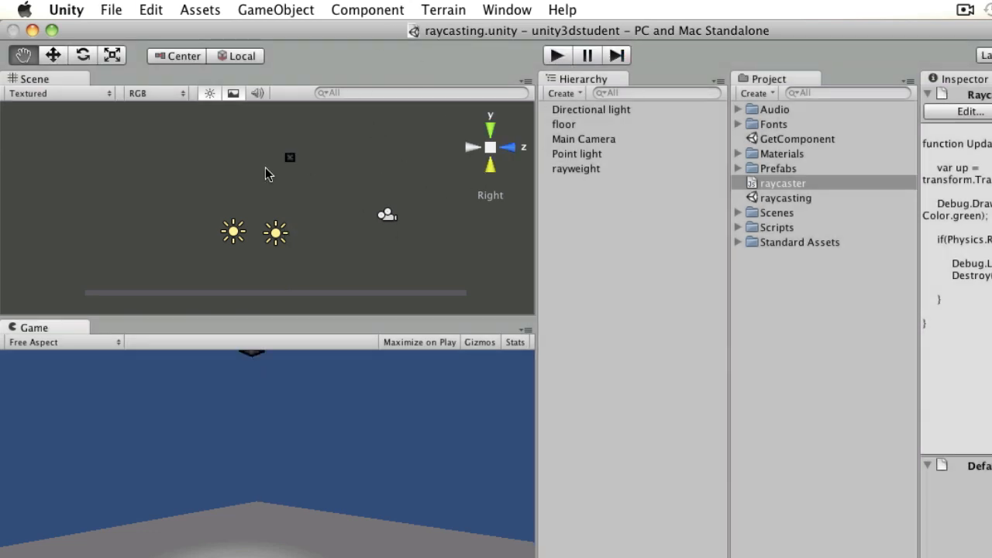
{"action": "mouse_move", "coordinate": [383, 202]}
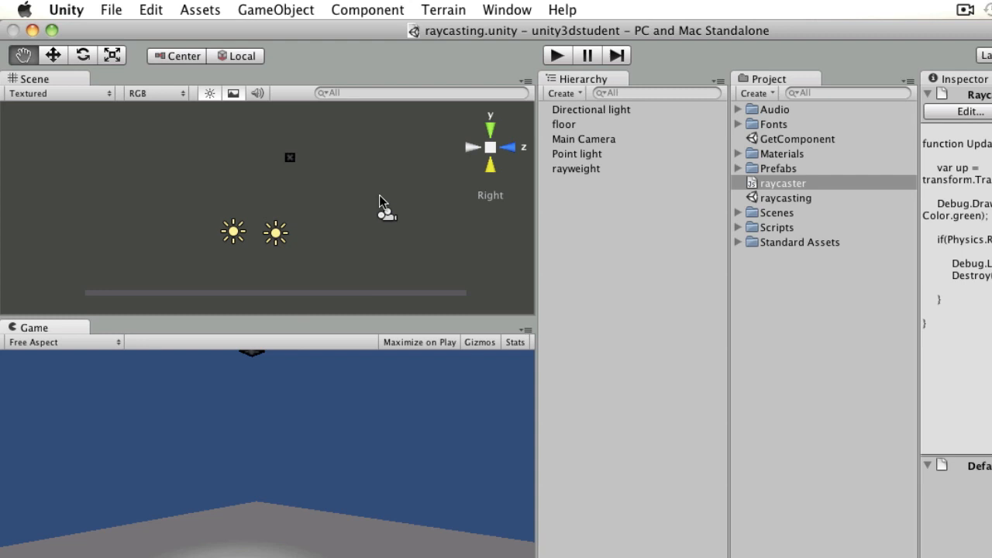
{"action": "mouse_move", "coordinate": [331, 263]}
{"action": "type", "text": "v"}
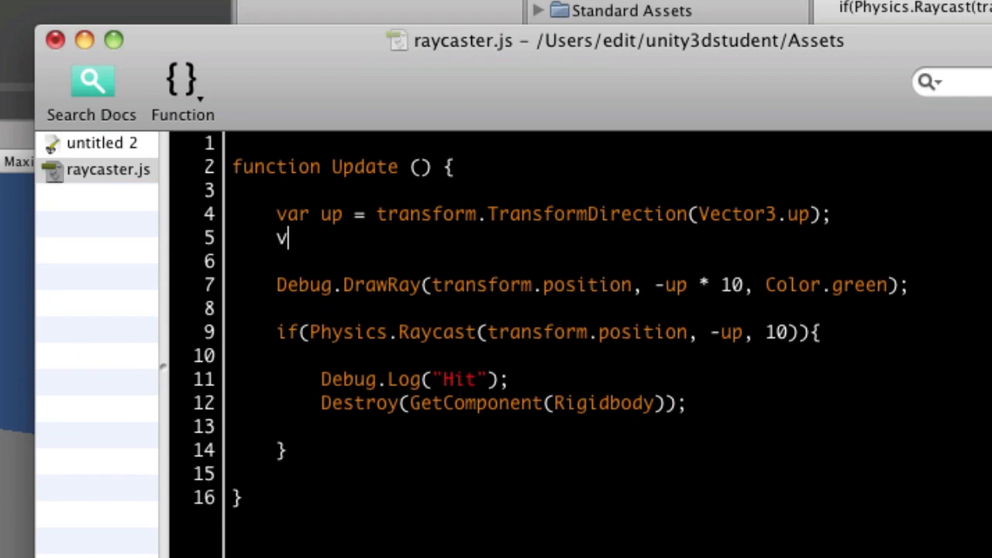
Declare var hit : RaycastHit; in Update and open a new line below Destroy.
{"action": "type", "text": "ar"}
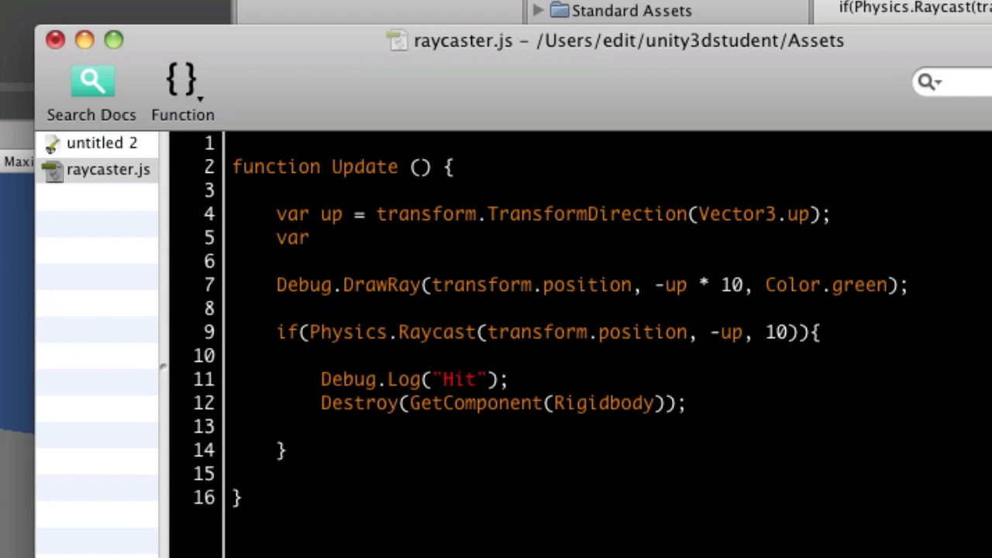
{"action": "type", "text": "hit :"}
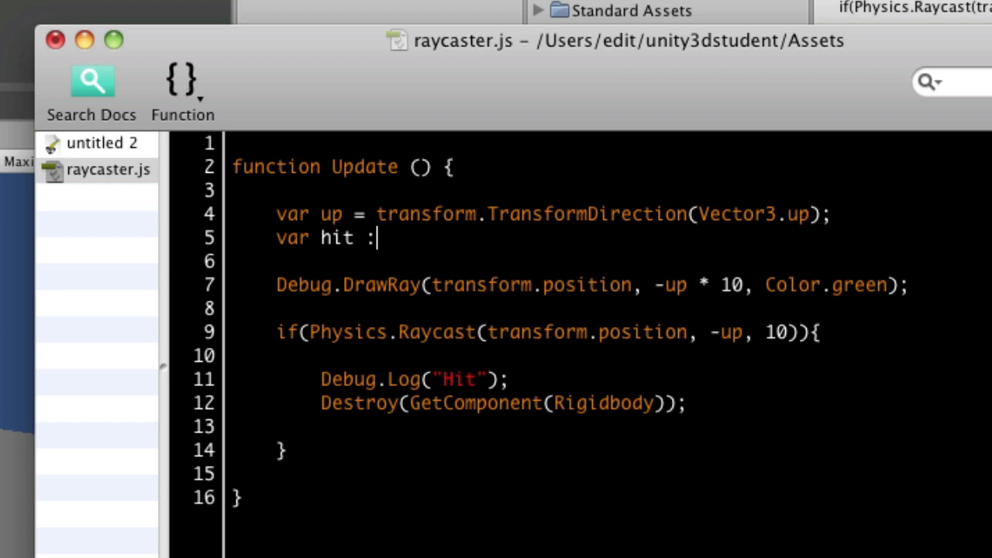
{"action": "type", "text": "Ray"}
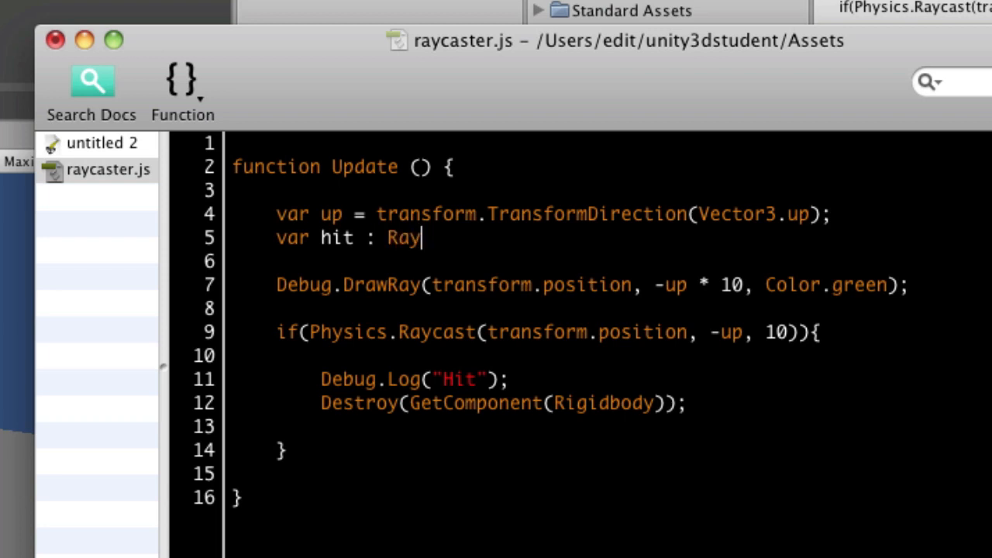
{"action": "type", "text": "cast"}
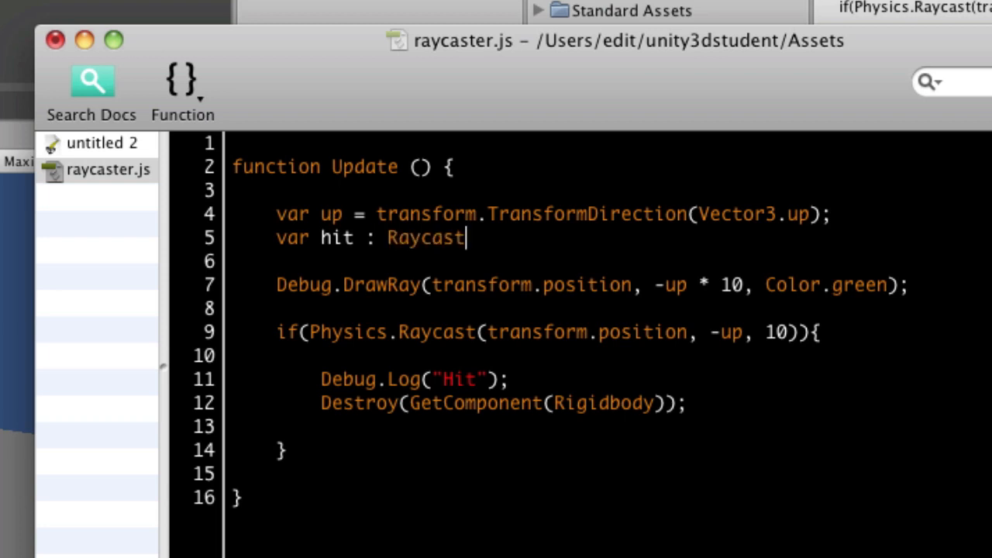
{"action": "type", "text": "Hit;"}
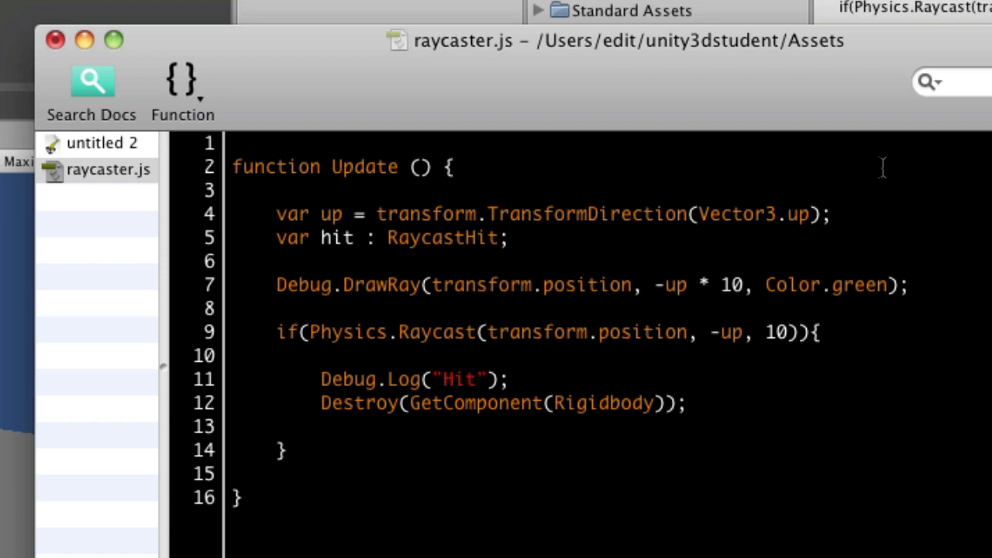
{"action": "mouse_move", "coordinate": [469, 269]}
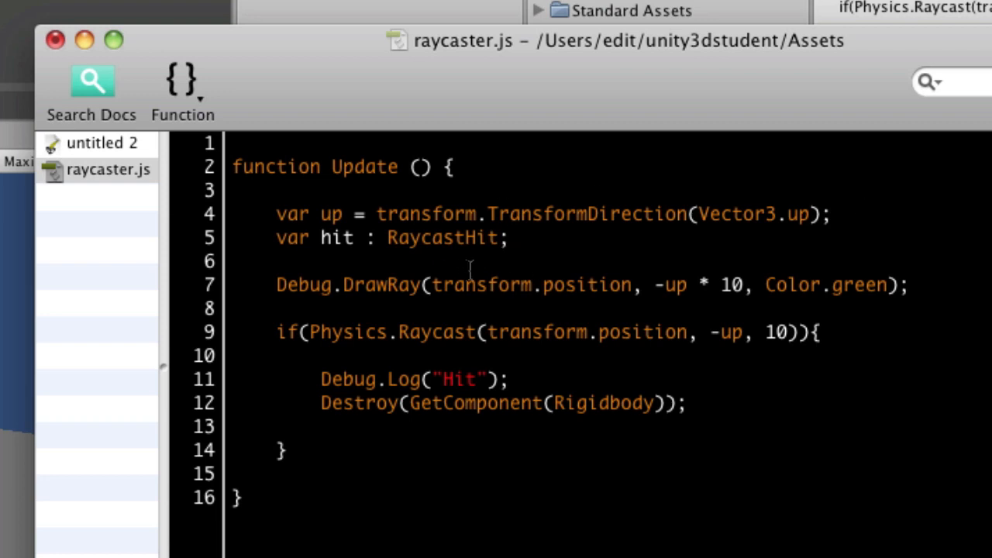
{"action": "mouse_move", "coordinate": [723, 425]}
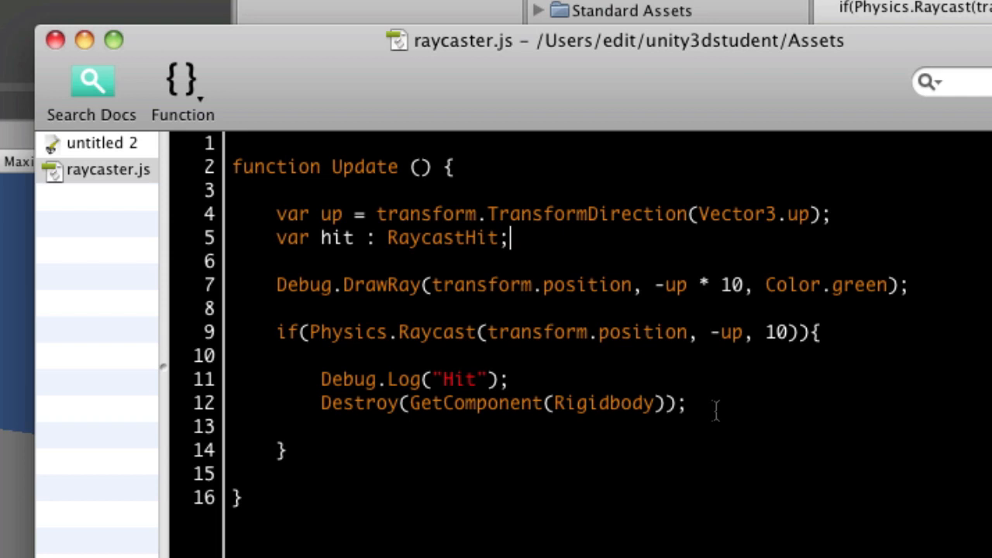
{"action": "key", "text": "enter"}
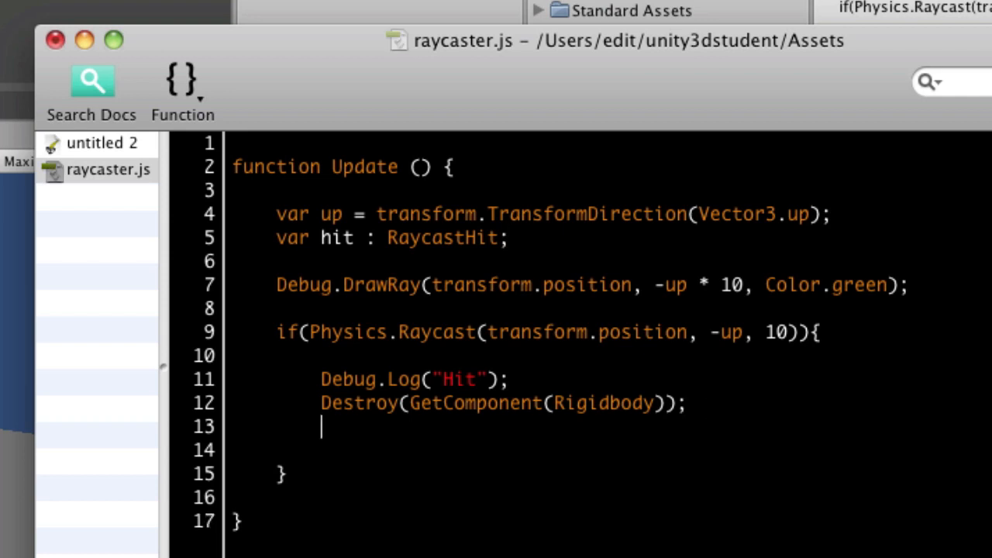
Write the condition if(hit.collider.gameObject.name == "floor" to guard the Destroy call.
{"action": "type", "text": "if("}
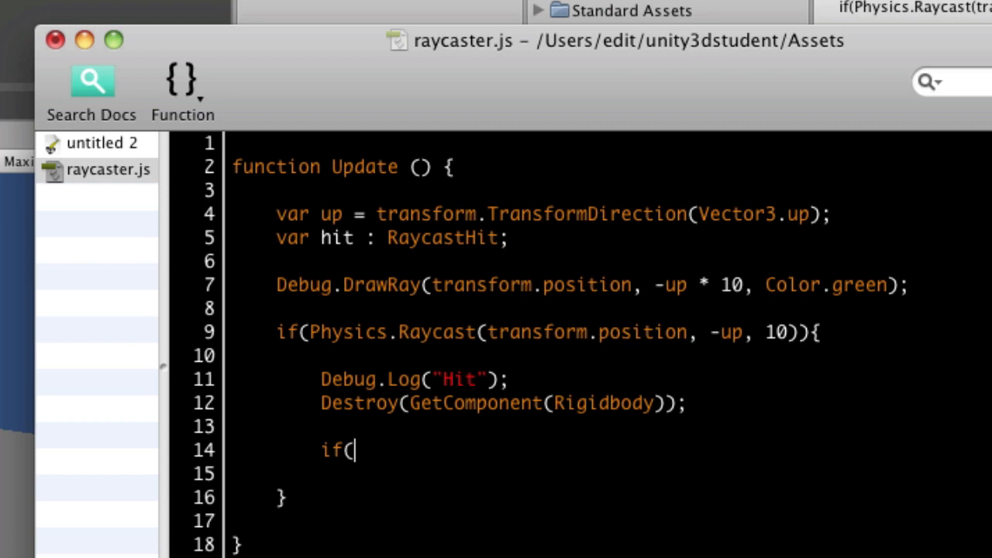
{"action": "type", "text": "hi"}
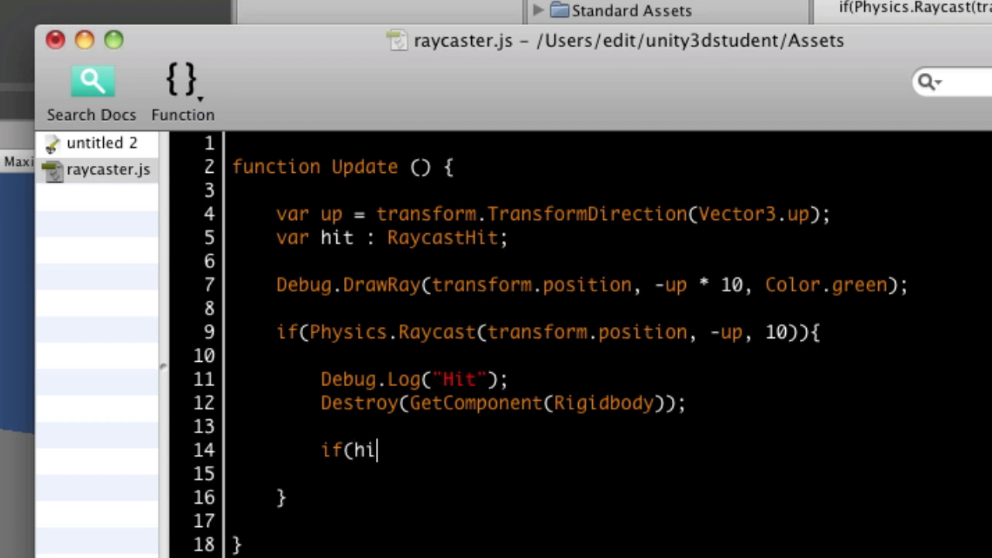
{"action": "key", "text": "BackSpace"}
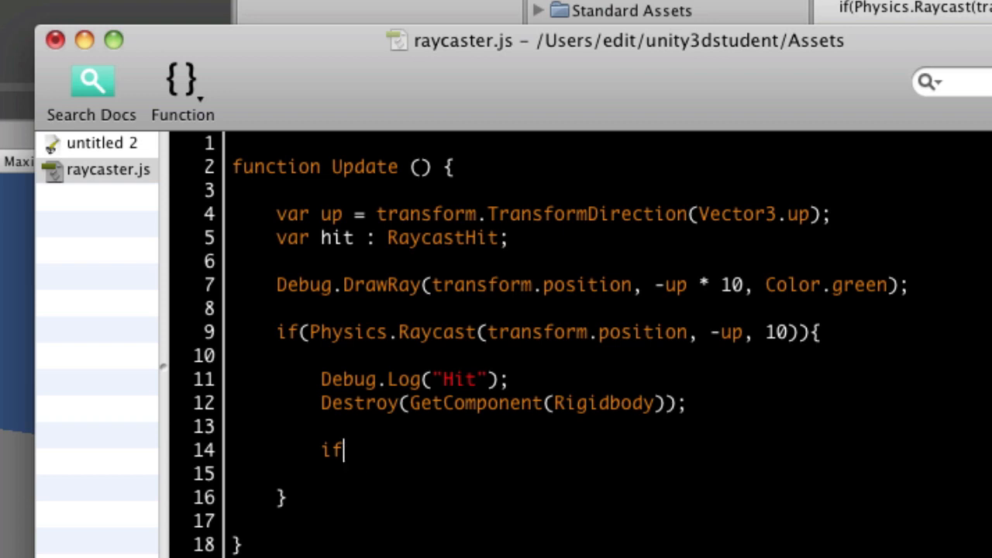
{"action": "type", "text": "(hit"}
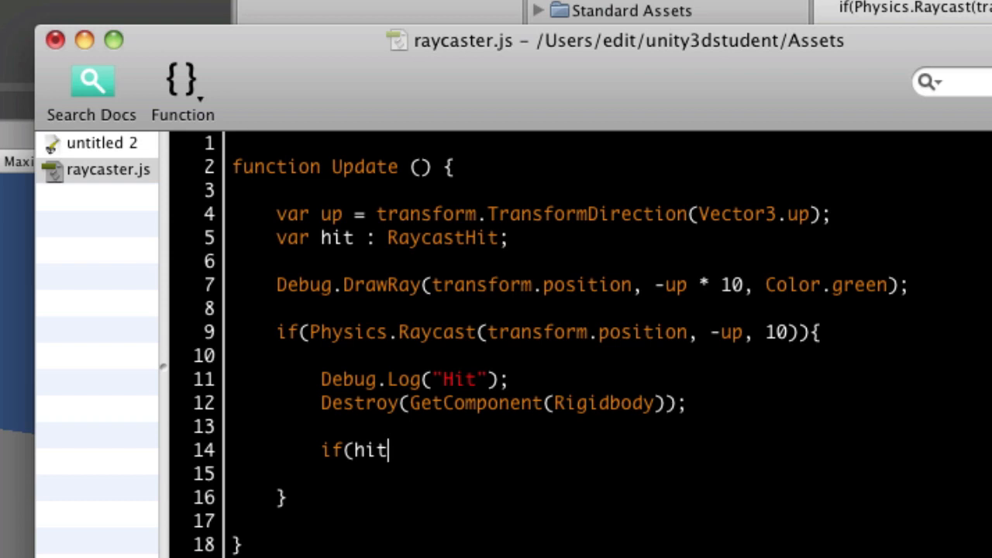
{"action": "type", "text": ".o"}
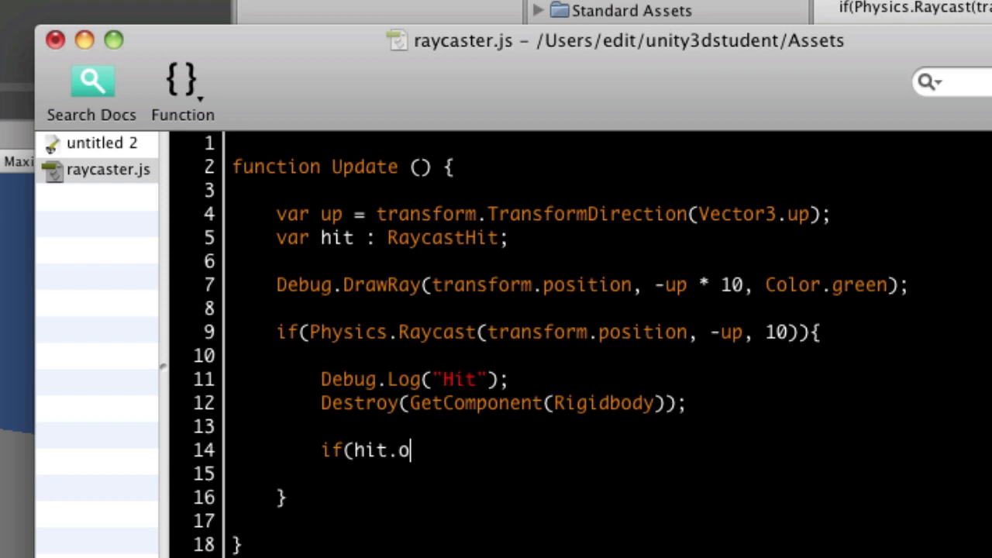
{"action": "type", "text": "llider."}
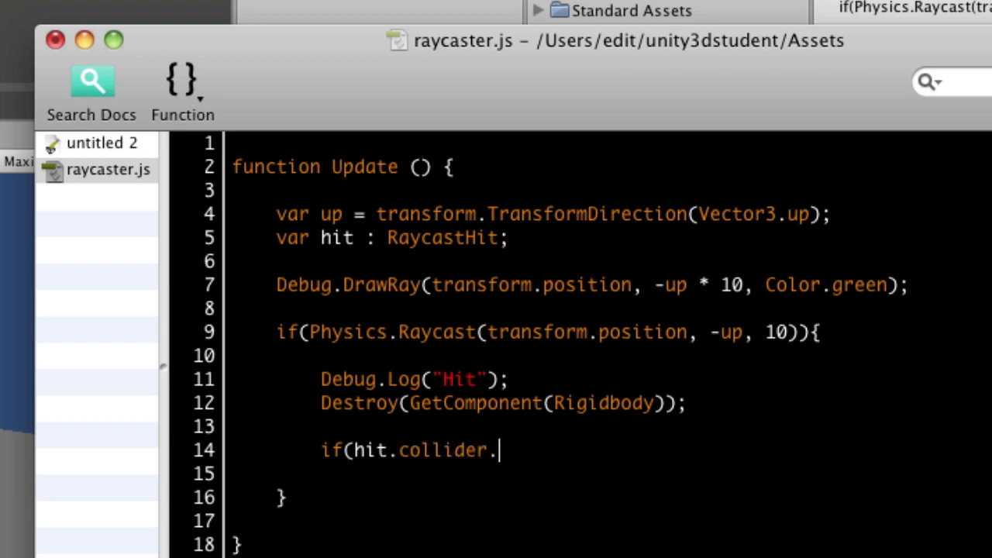
{"action": "type", "text": "gameObject"}
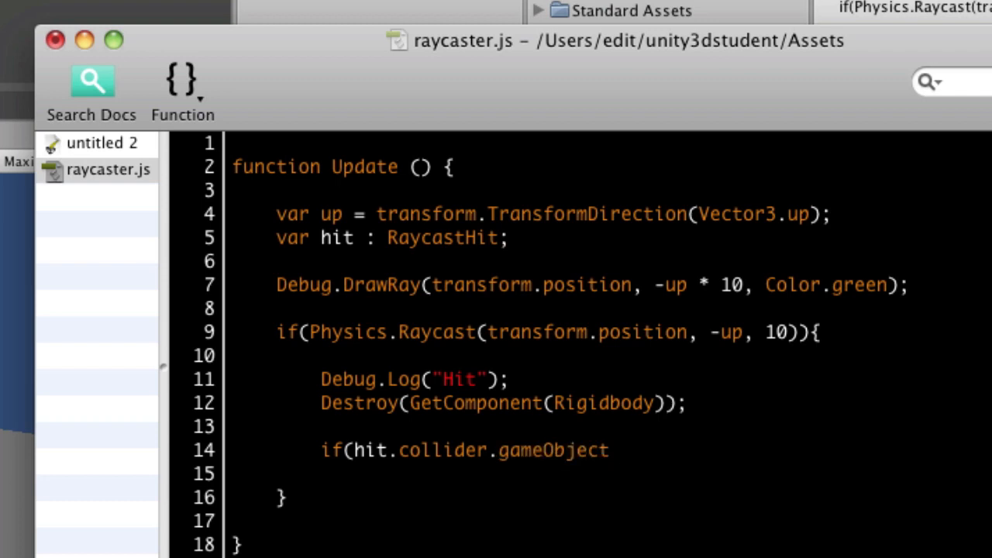
{"action": "type", "text": ".name ="}
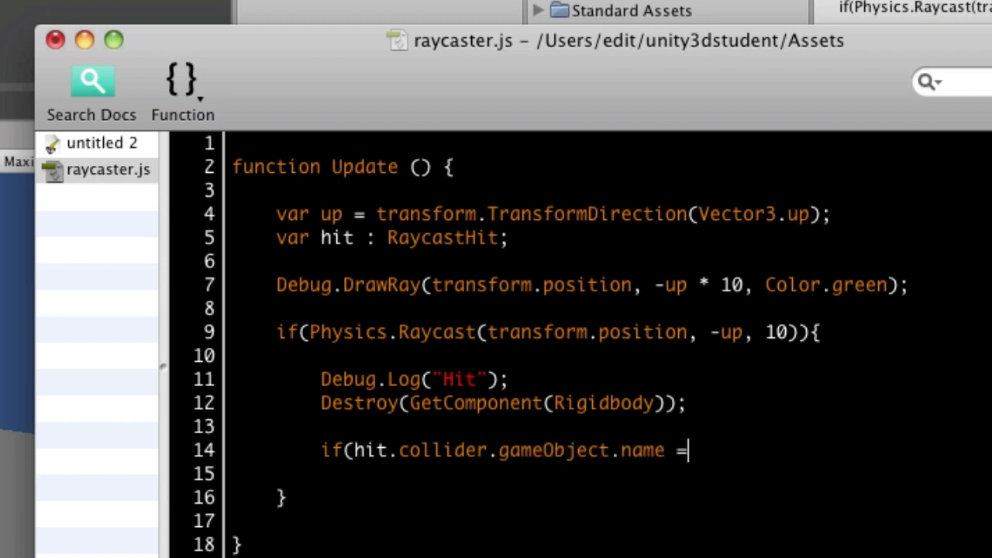
{"action": "type", "text": "= \"floor"}
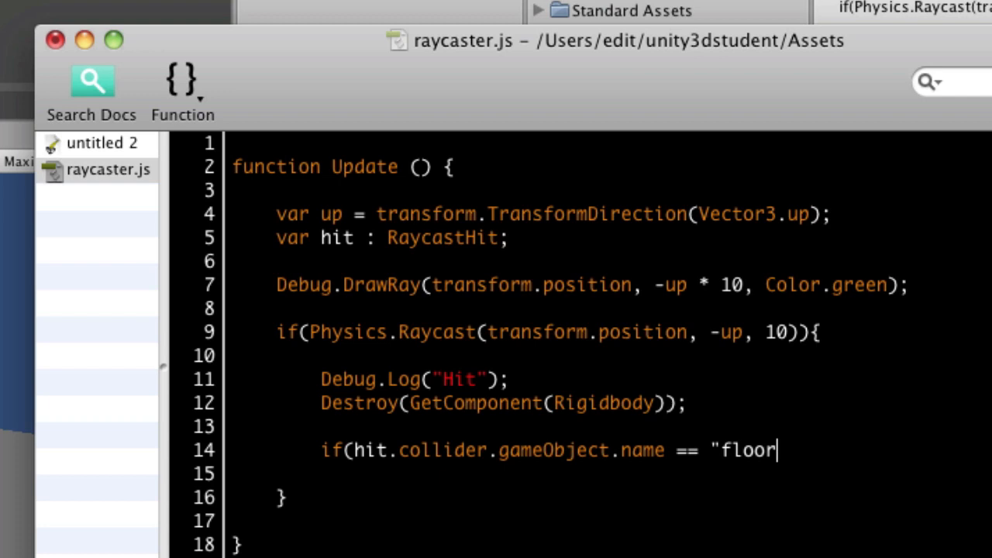
{"action": "type", "text": "\"){"}
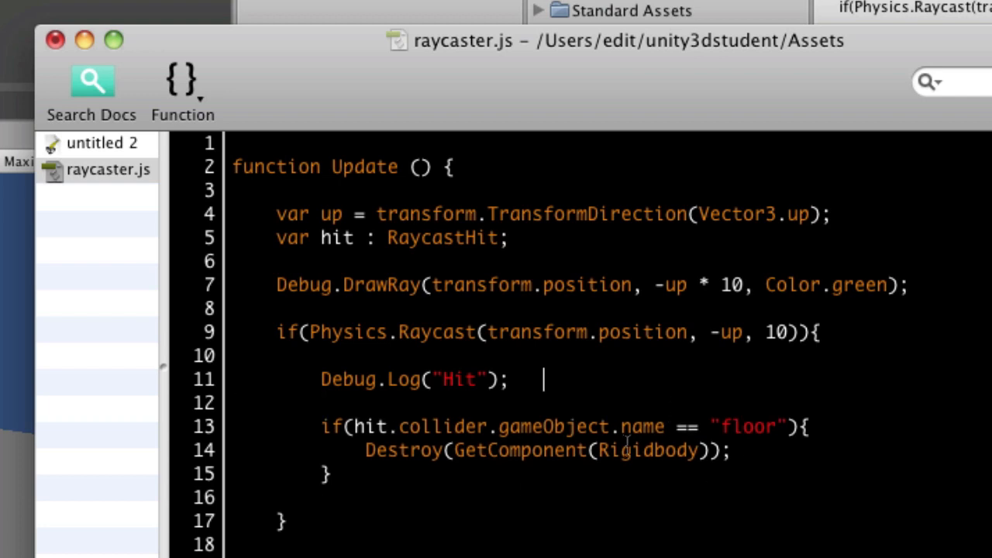
Insert 'hit' as the Physics.Raycast argument just before the distance 10.
{"action": "double_click", "coordinate": [371, 427]}
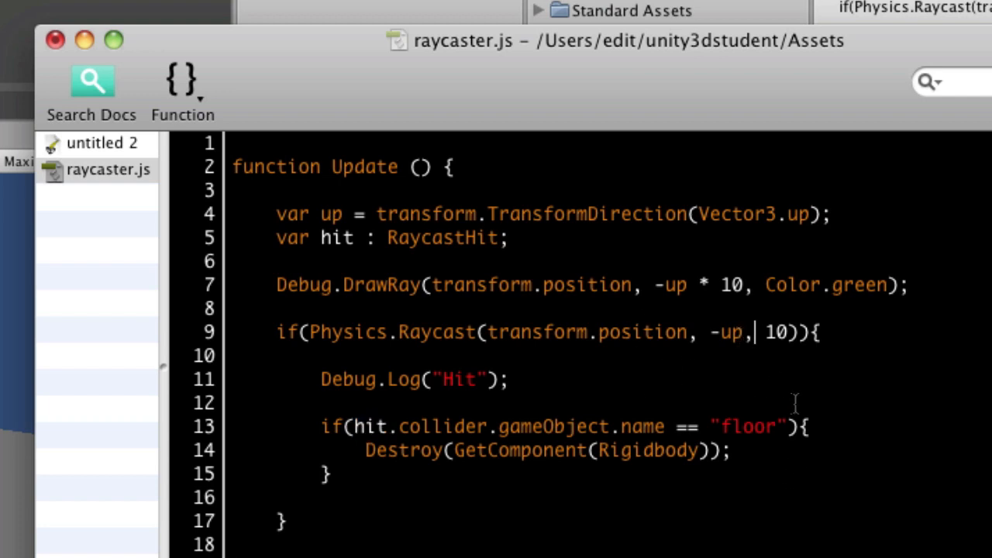
{"action": "mouse_move", "coordinate": [792, 369]}
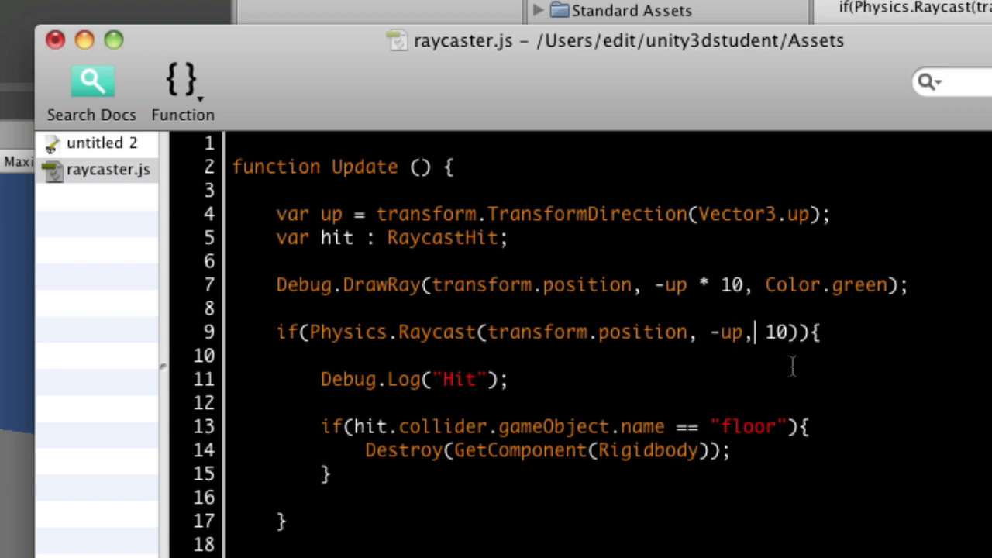
{"action": "type", "text": "hit,"}
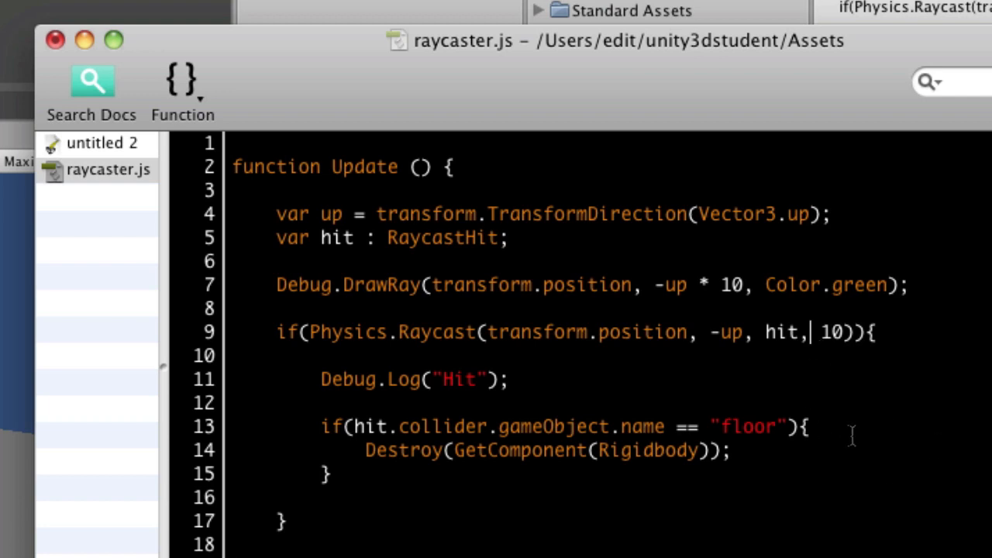
{"action": "double_click", "coordinate": [829, 332]}
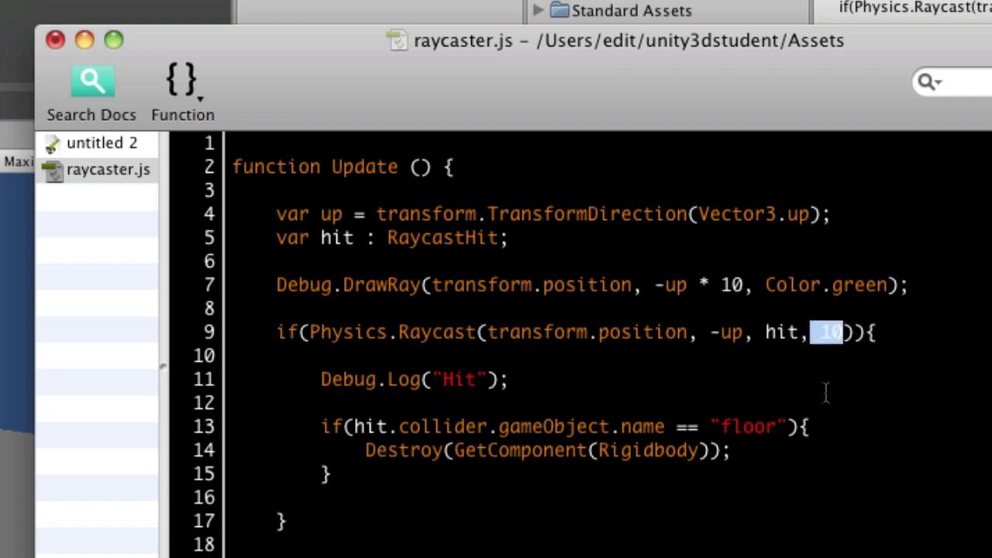
{"action": "double_click", "coordinate": [782, 331]}
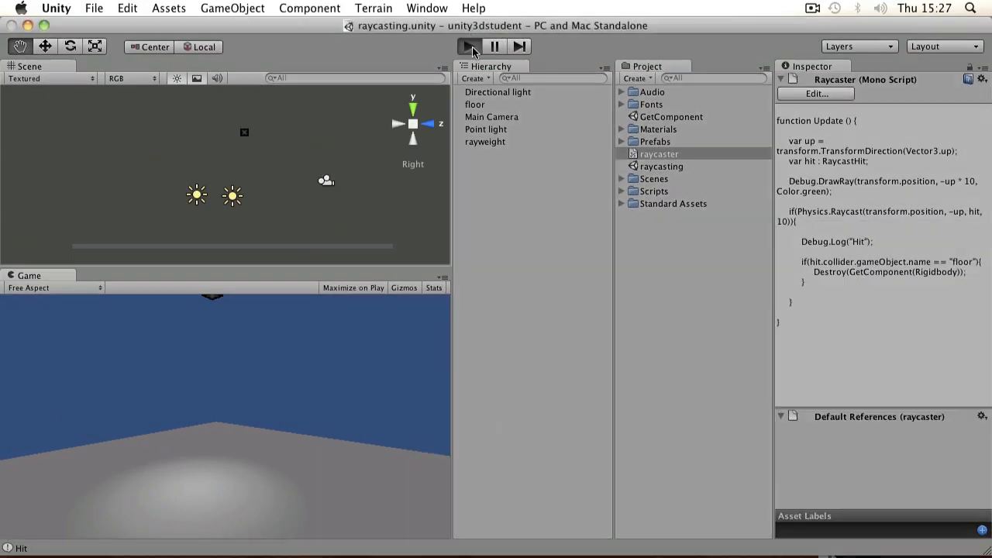
Play the scene and select rayweight to confirm its Rigidbody is gone.
{"action": "left_click", "coordinate": [468, 46]}
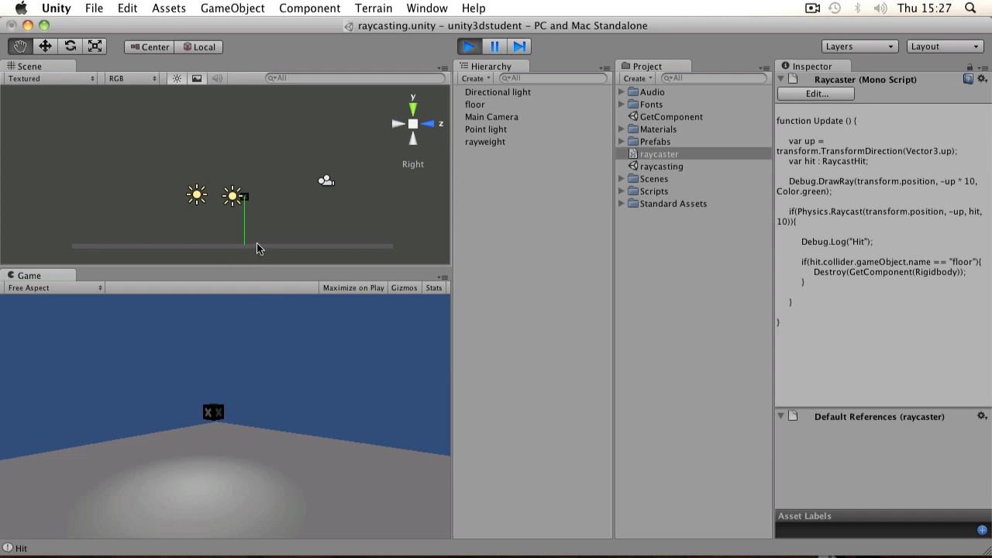
{"action": "left_click", "coordinate": [485, 141]}
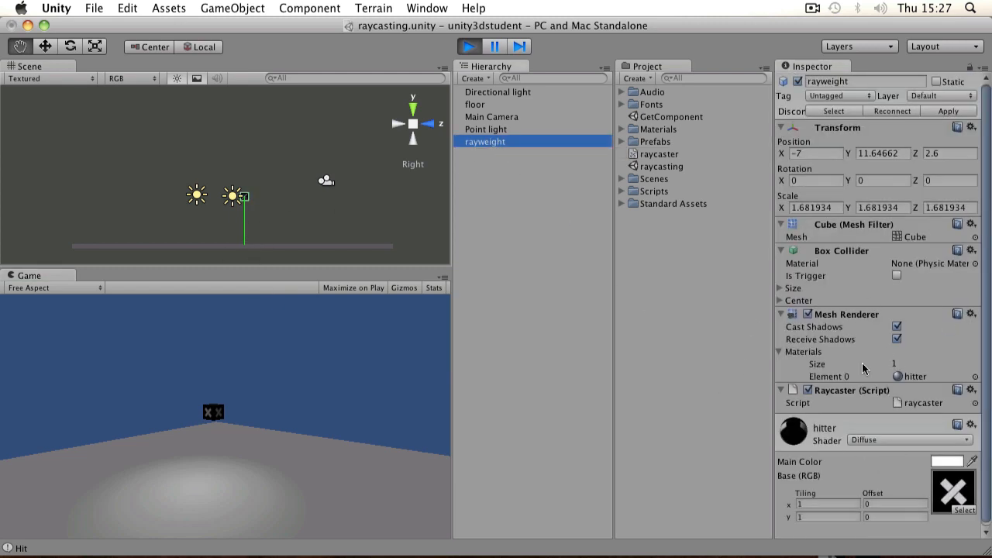